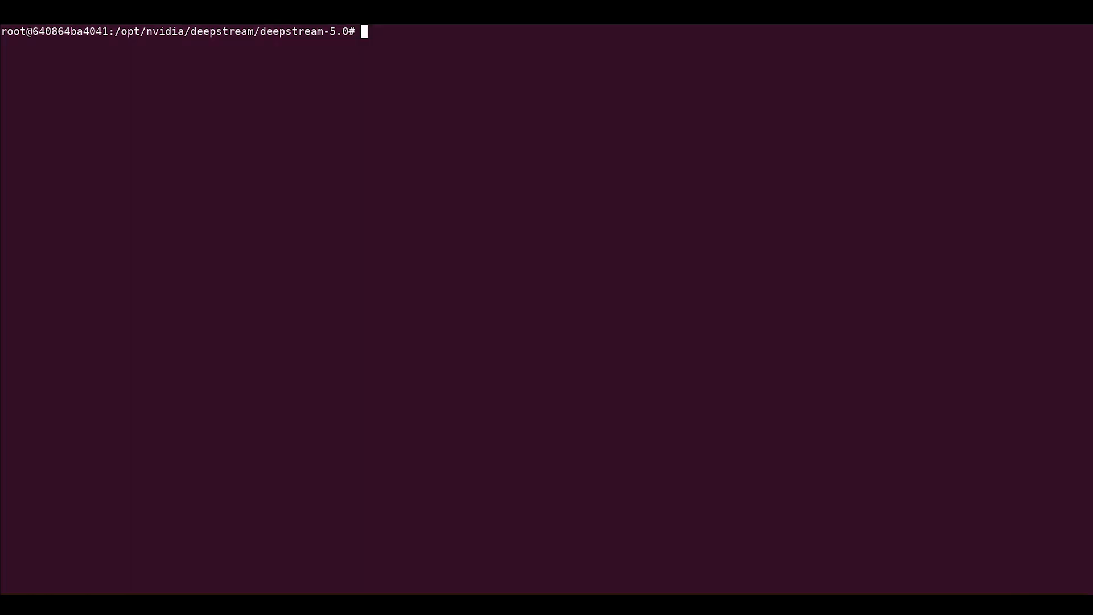
# - Change into the samples/configs/deepstream-app directory
pyautogui.write('cd samples/')
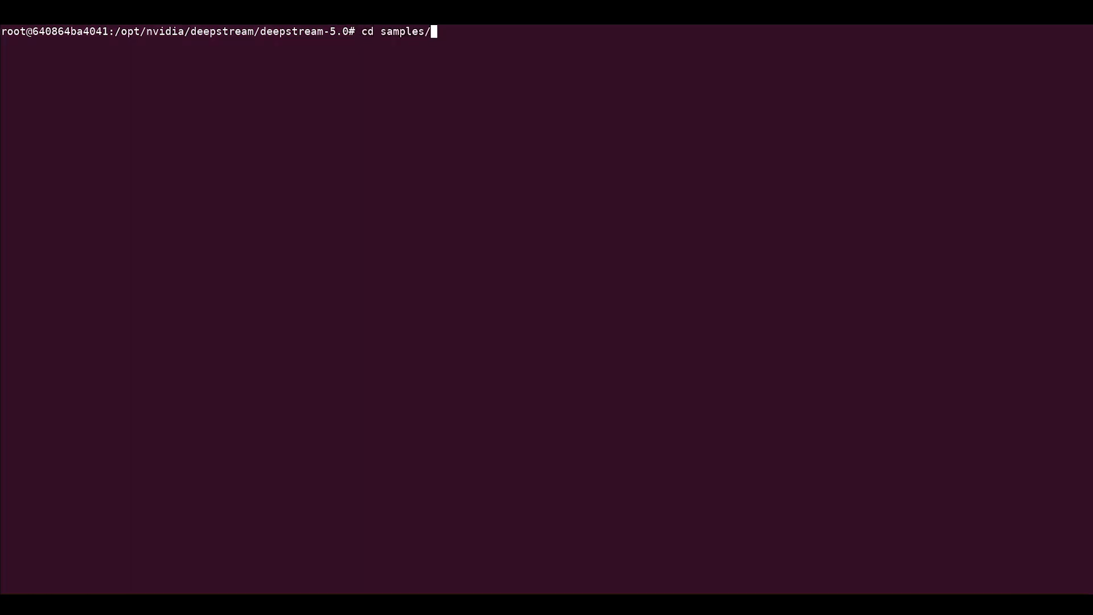
pyautogui.write('configs/deepstream-app')
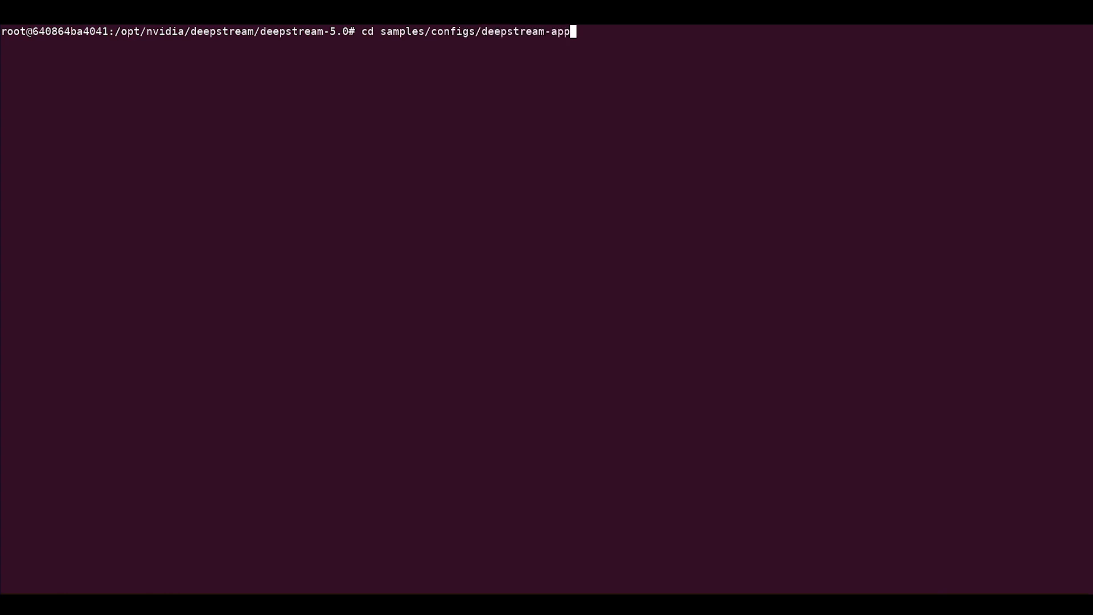
pyautogui.press('Return')
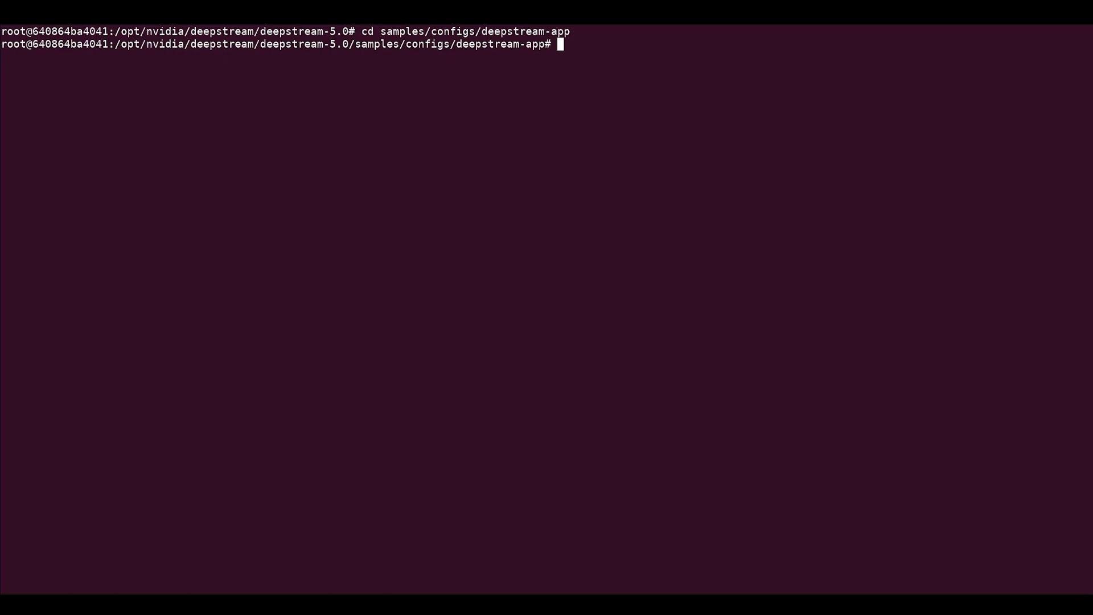
# - Start a vim command for source4_1080p_dec_infer-resnet_tracker_sgie_tiled_display_int8
pyautogui.write('vim s')
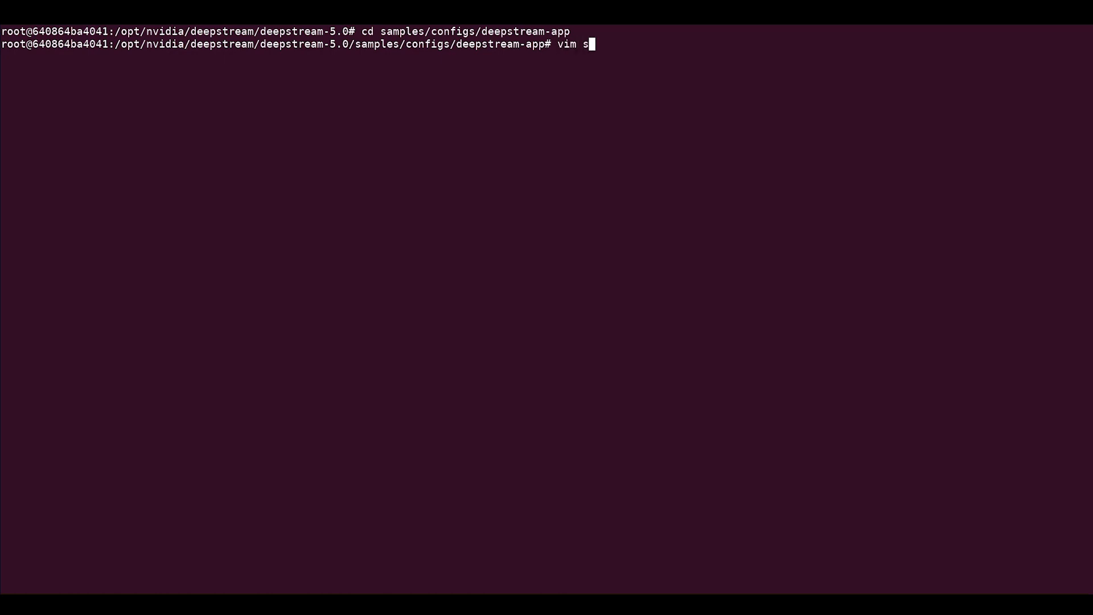
pyautogui.write('ource4_1080p_dec_infer-resnet_tracker_sgie_tiled_display_int8')
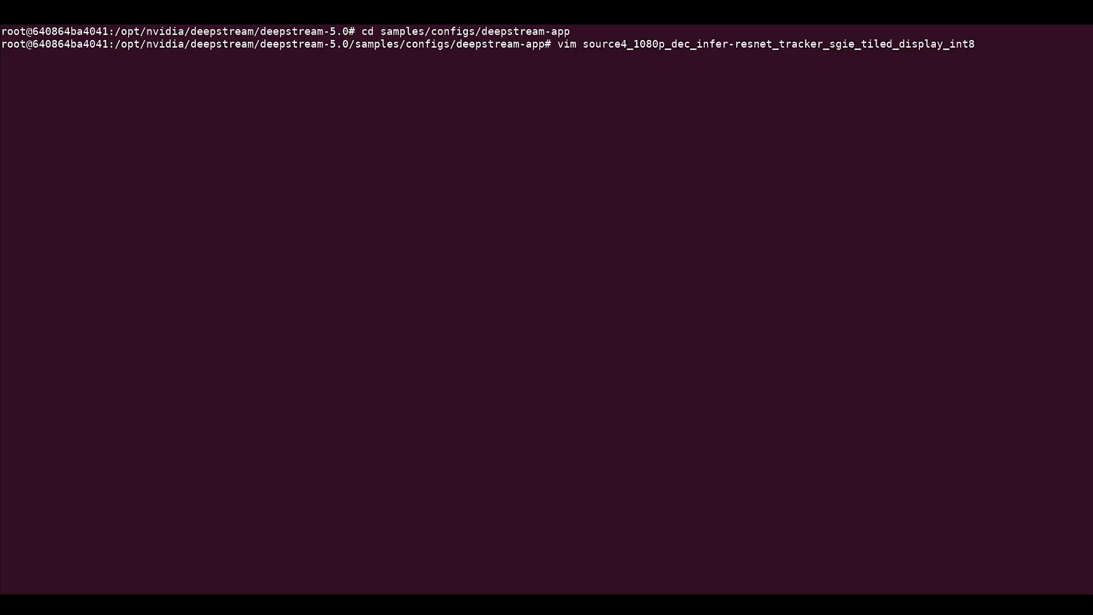
# - Load the source4 INT8 tiled-display config in vim and scroll to its primary-gie and tracker sections
pyautogui.press('Return')
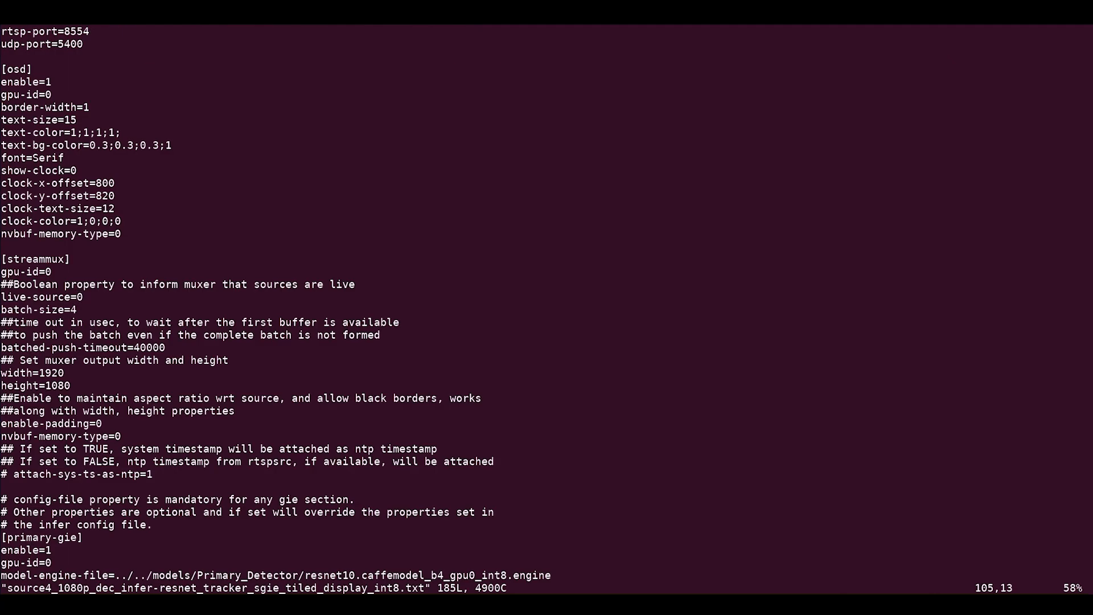
pyautogui.moveTo(79, 297)
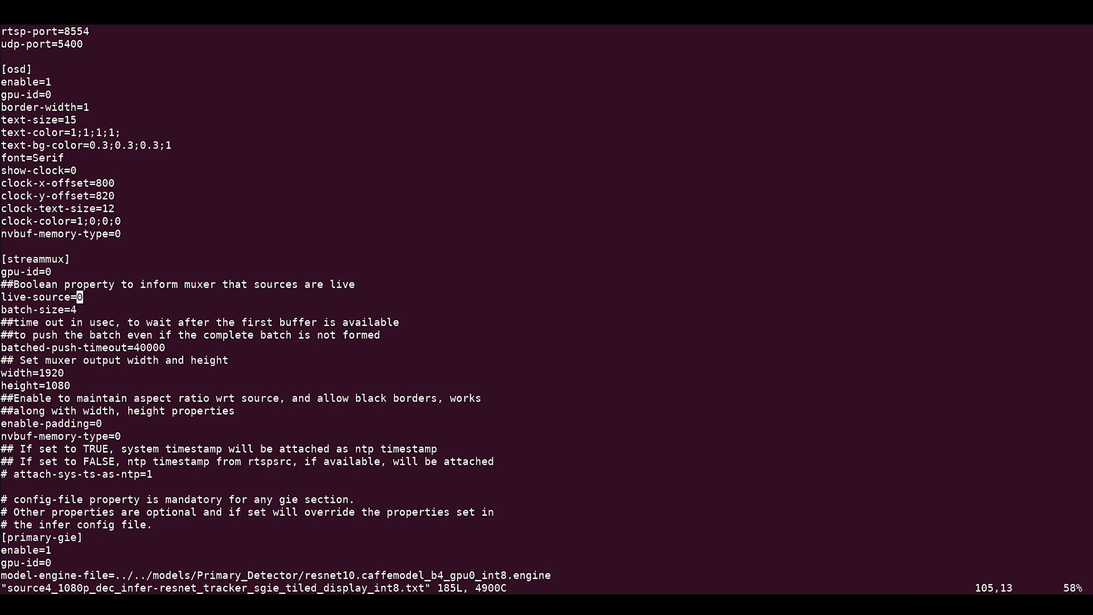
pyautogui.scroll(-3)
pyautogui.write('/primary-gie')
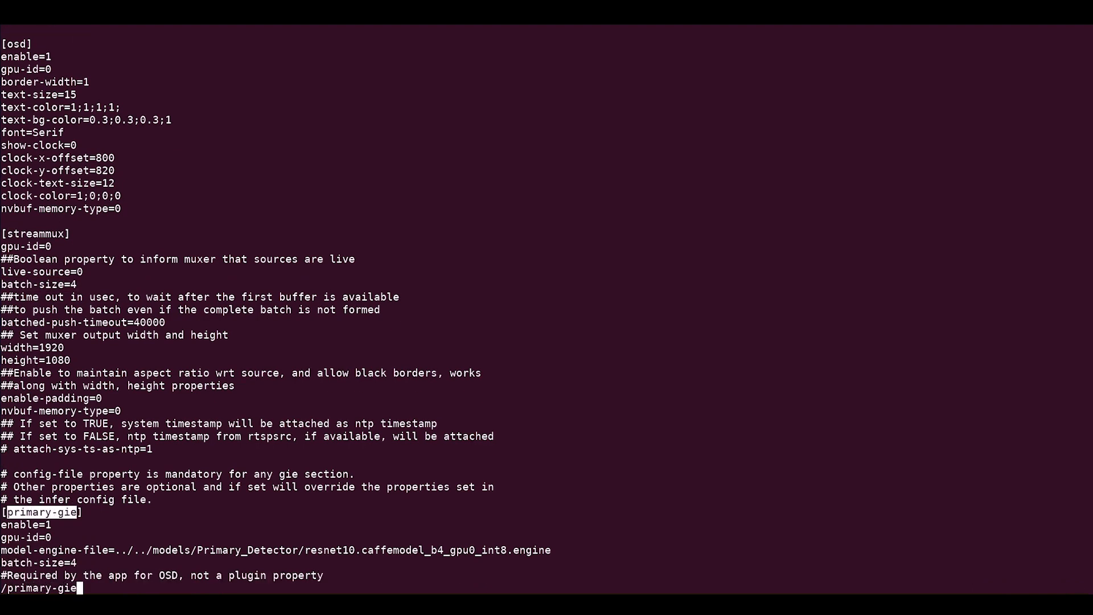
pyautogui.scroll(-3)
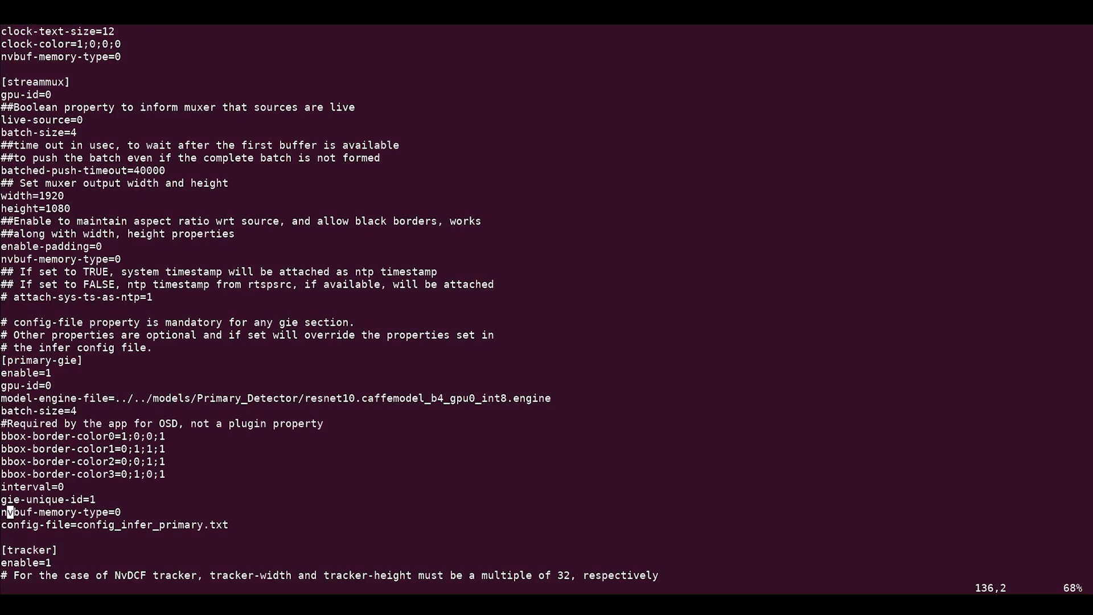
# - Jump to the streammux section and review its batch-size, live-source, width and height values
pyautogui.write('/streammu')
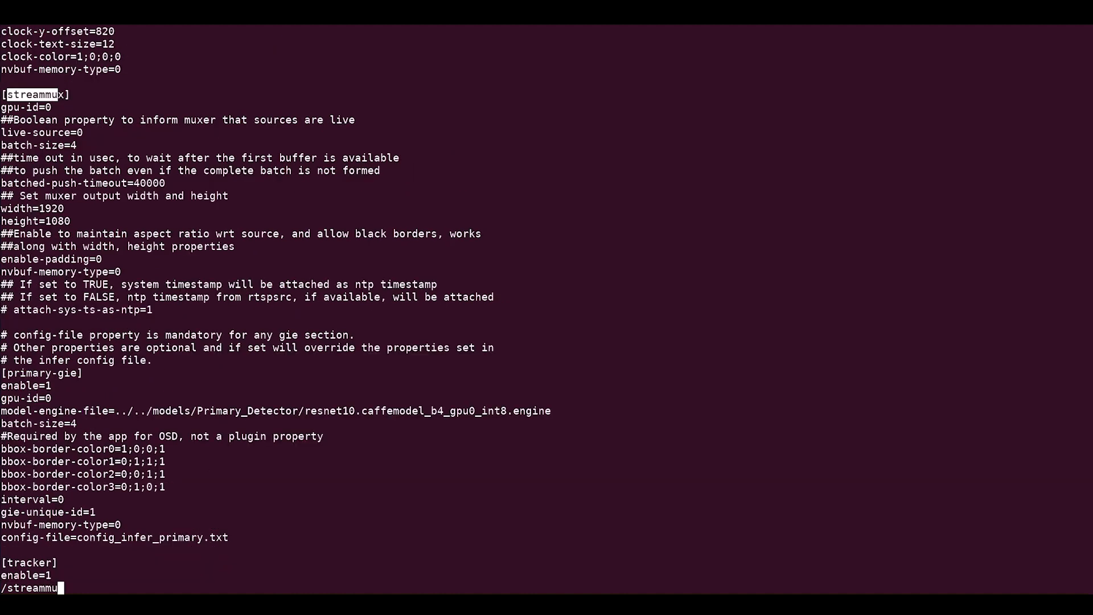
pyautogui.press('Return')
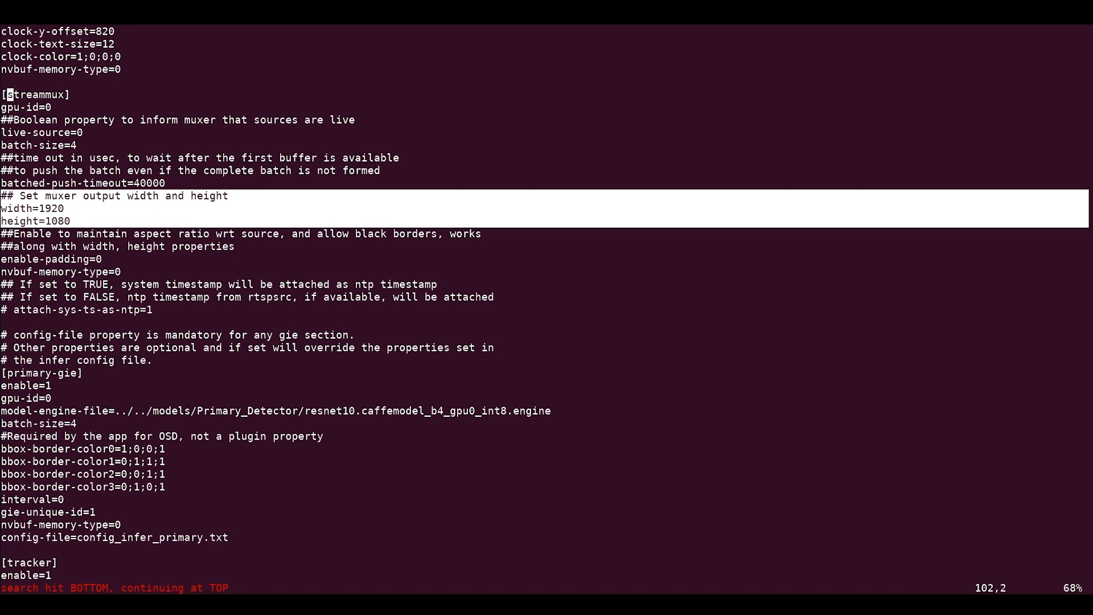
pyautogui.press('Escape')
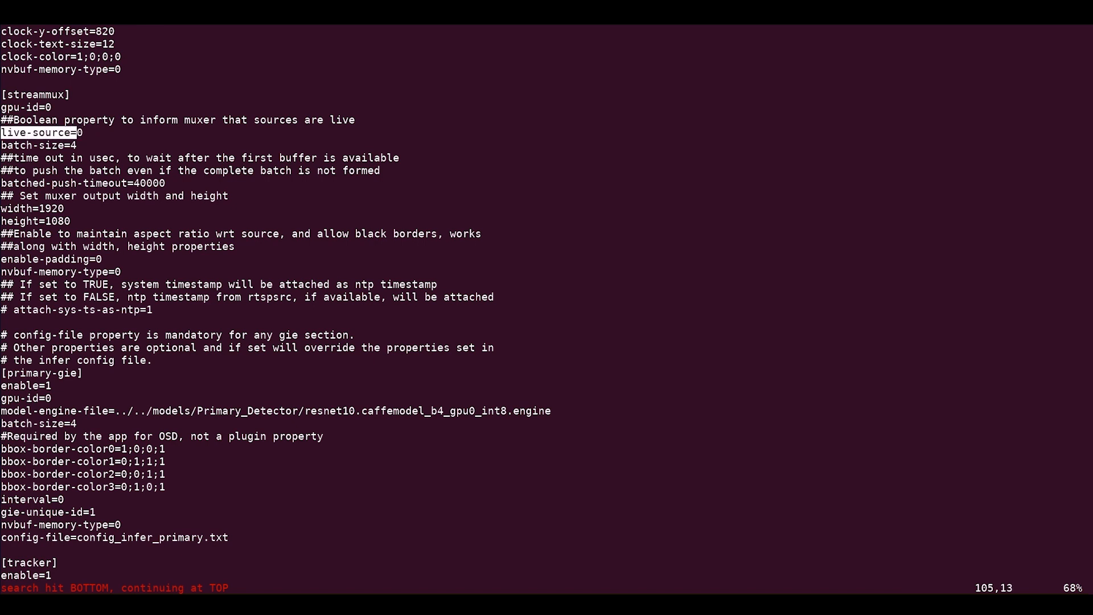
pyautogui.write('1')
pyautogui.click(546, 588)
pyautogui.write('/til')
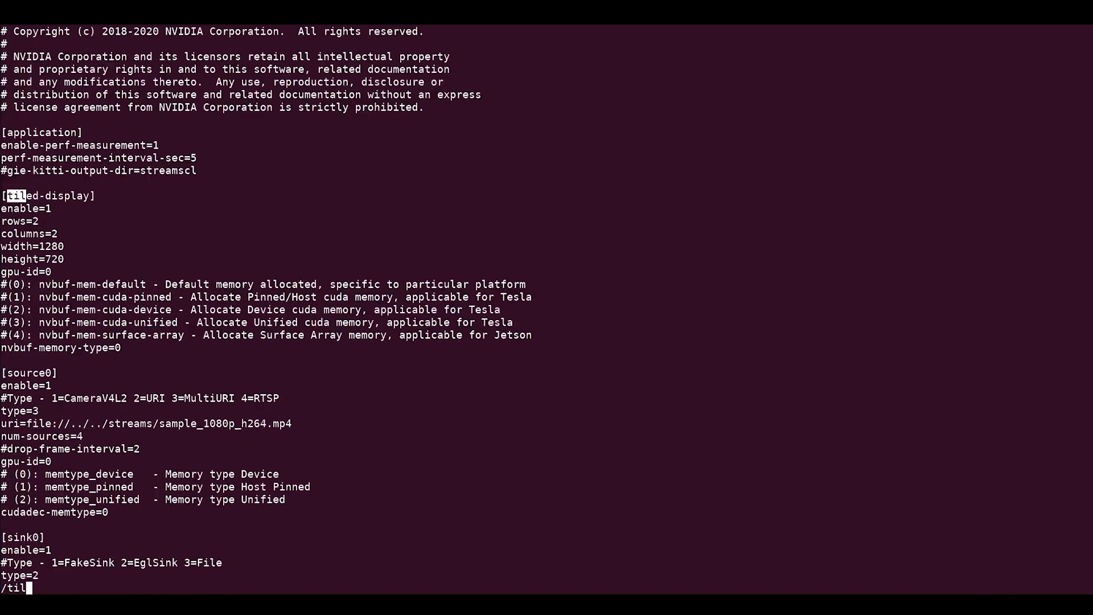
# - Jump to the tiled-display section, set enable=0, and scroll through the sink section
pyautogui.write('e')
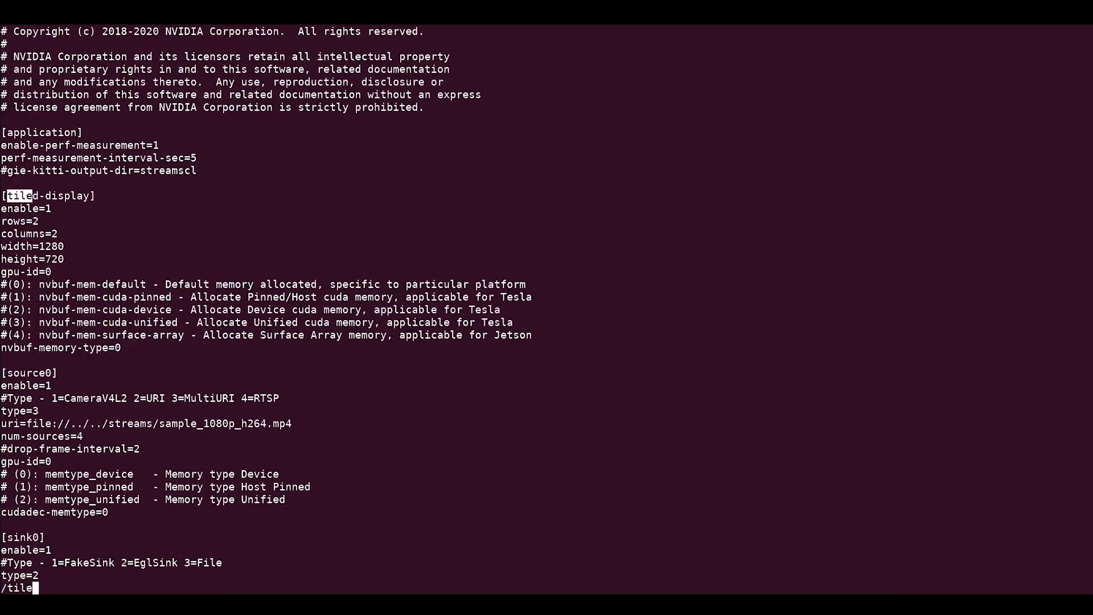
pyautogui.press('Return')
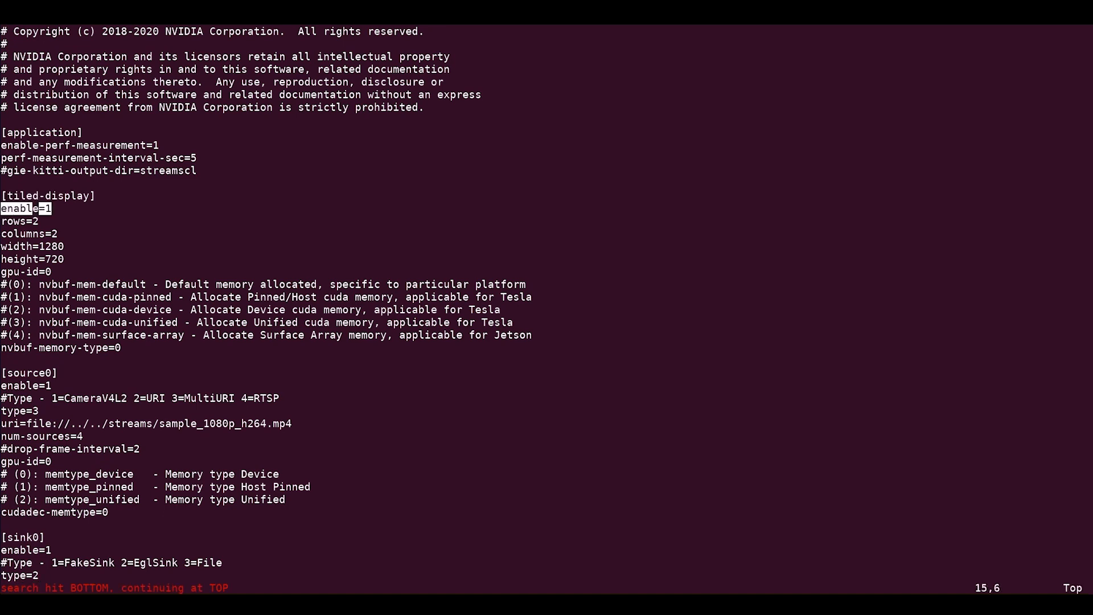
pyautogui.write('0')
pyautogui.click(483, 588)
pyautogui.write('/')
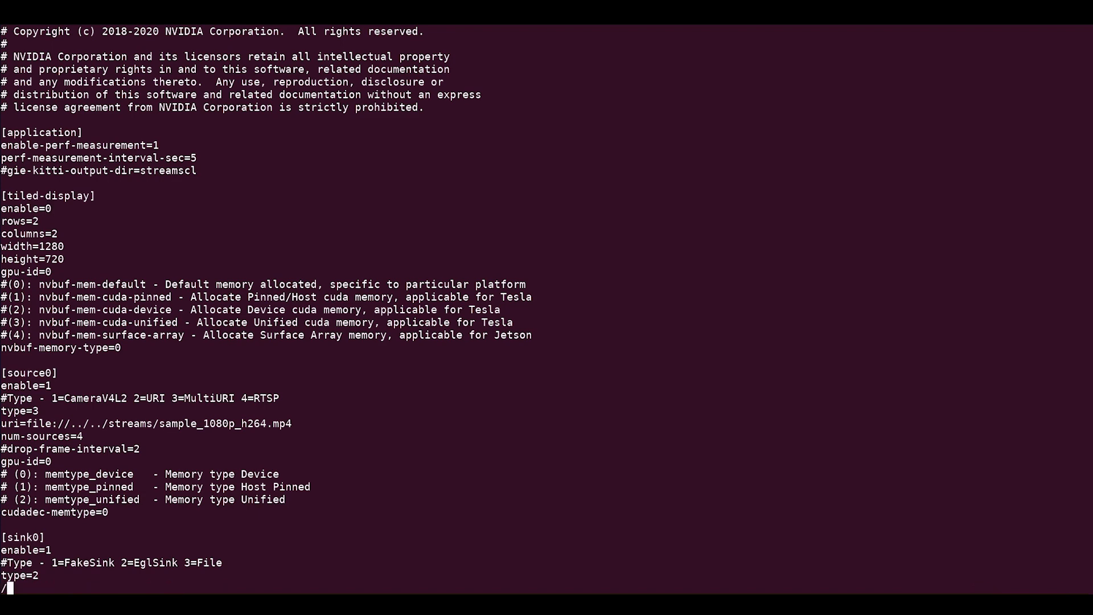
pyautogui.scroll(-3)
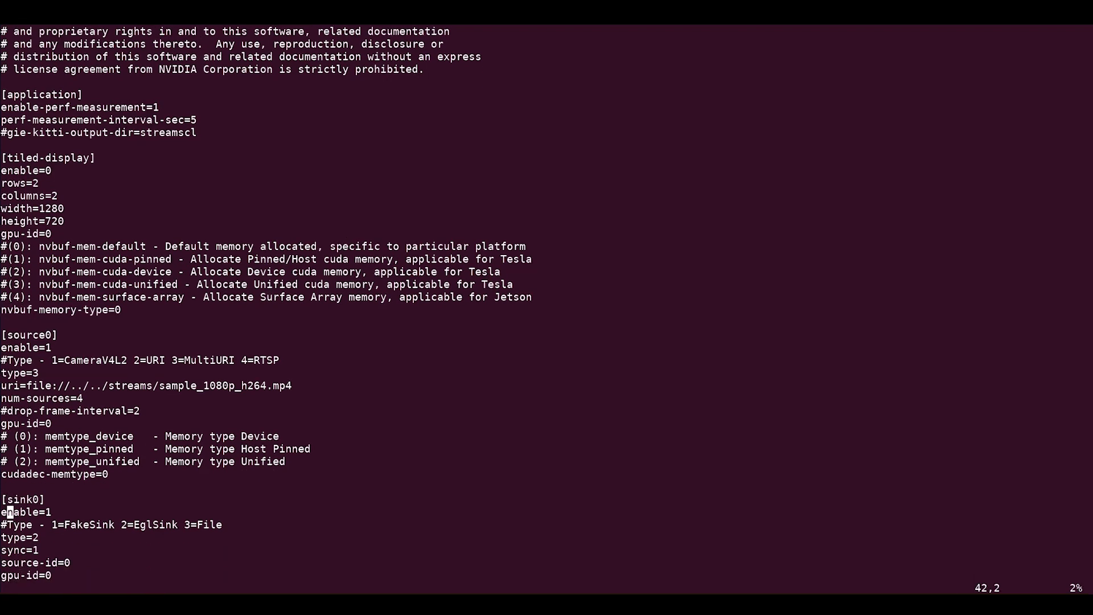
pyautogui.scroll(-3)
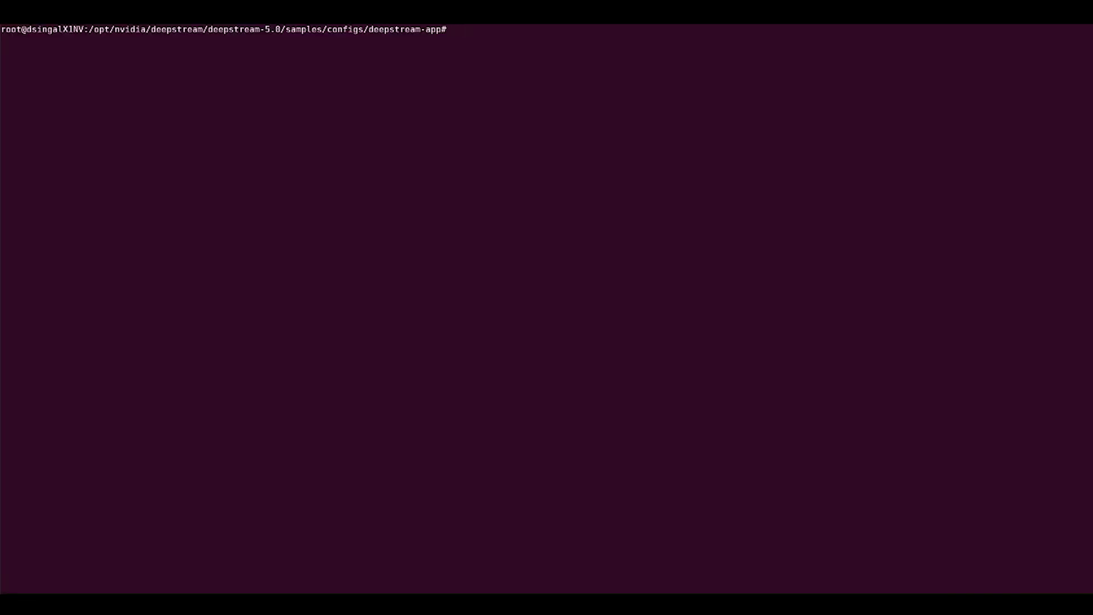
pyautogui.write('vi')
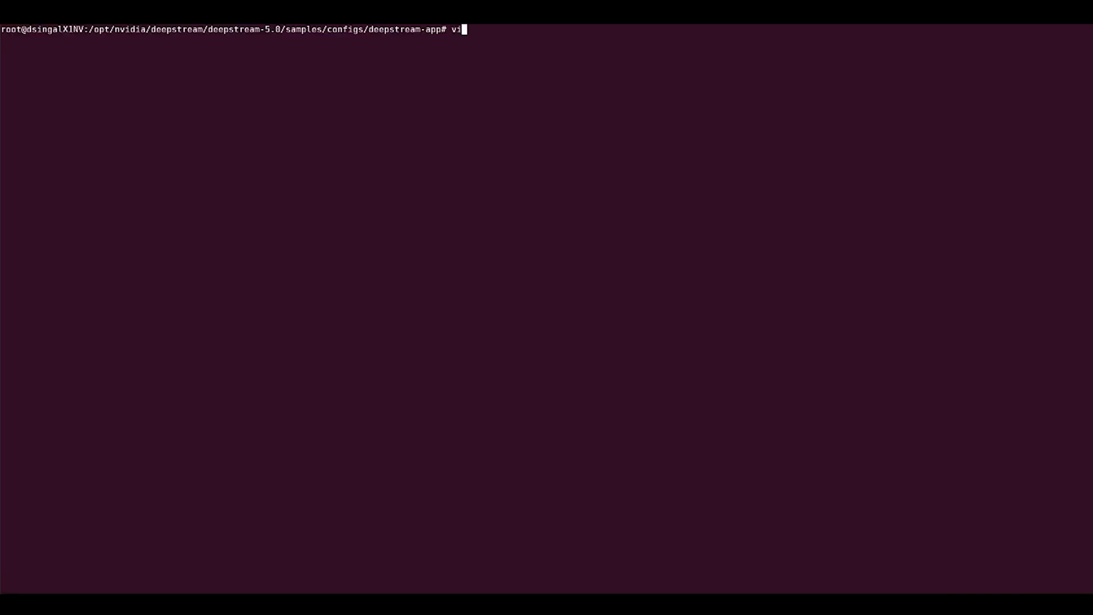
pyautogui.press('Return')
pyautogui.write('/primary-g')
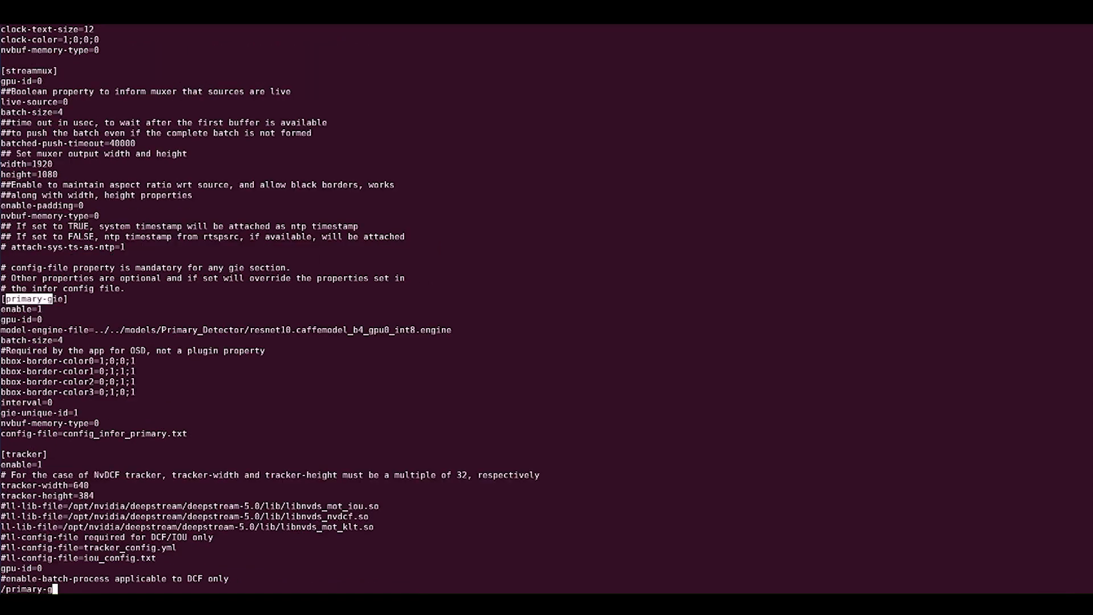
pyautogui.write('ie')
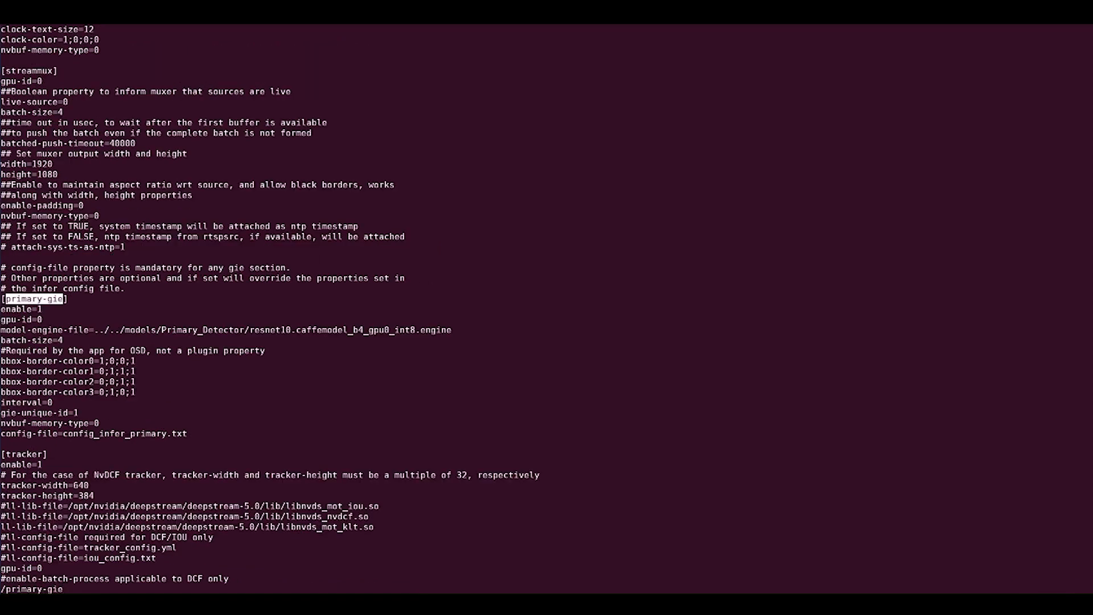
pyautogui.rightClick(124, 433)
pyautogui.write('vim')
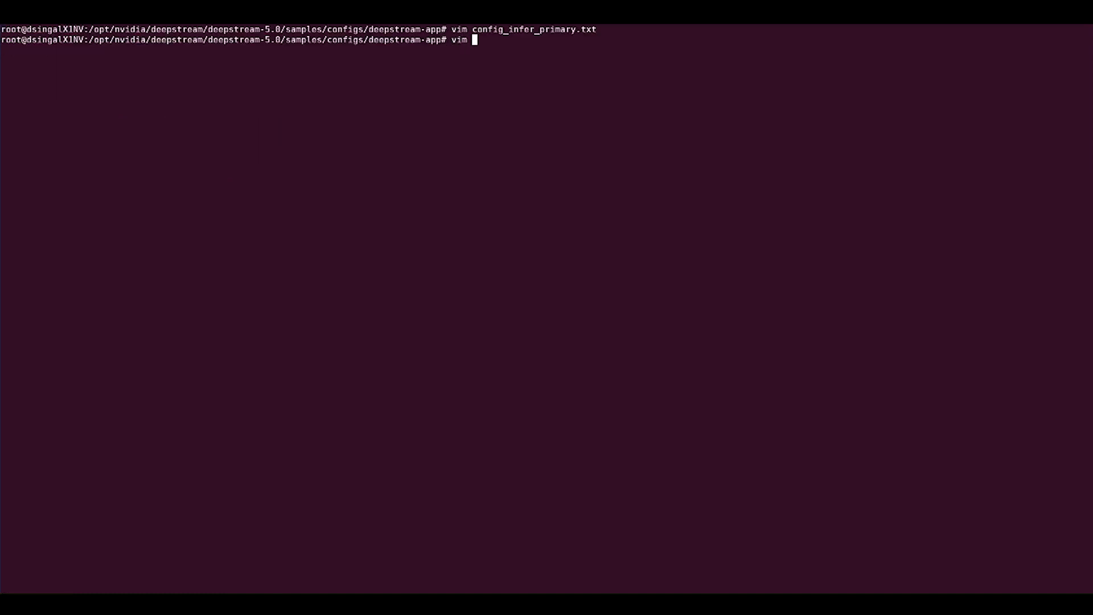
# - Load config_infer_primary.txt and scroll toward its int8-calib-file property
pyautogui.press('Return')
pyautogui.write('/in')
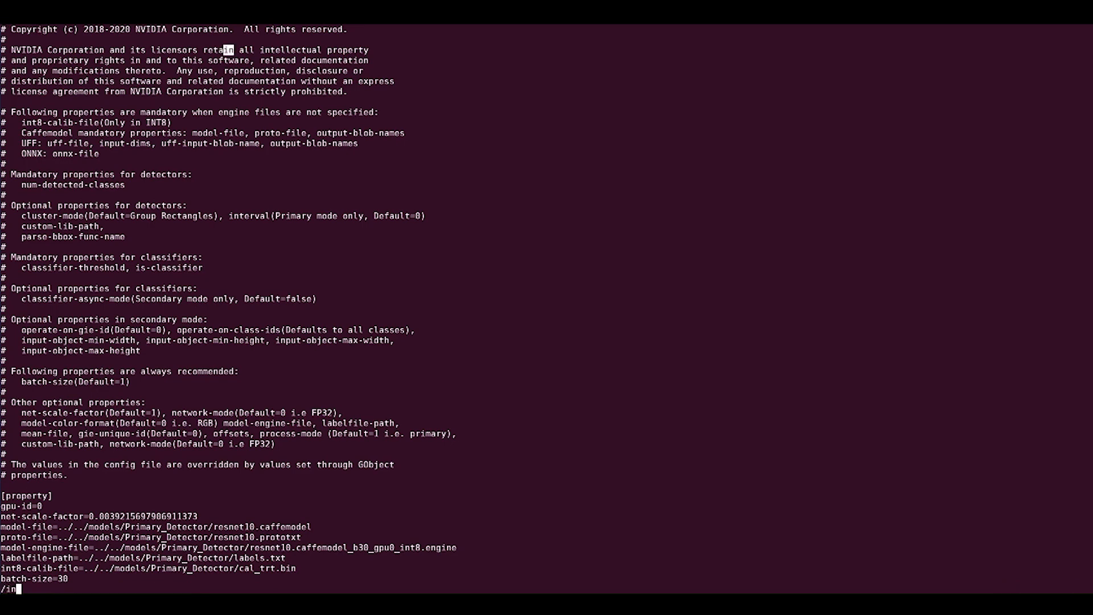
pyautogui.scroll(-3)
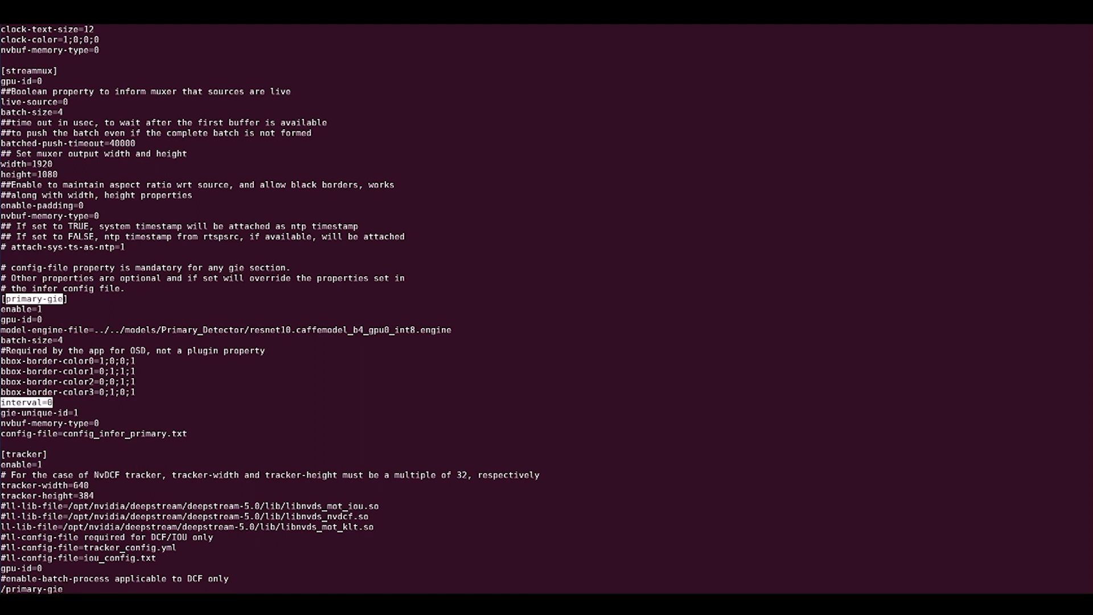
# - Place the cursor on the app config's primary-gie interval=0 line
pyautogui.click(63, 588)
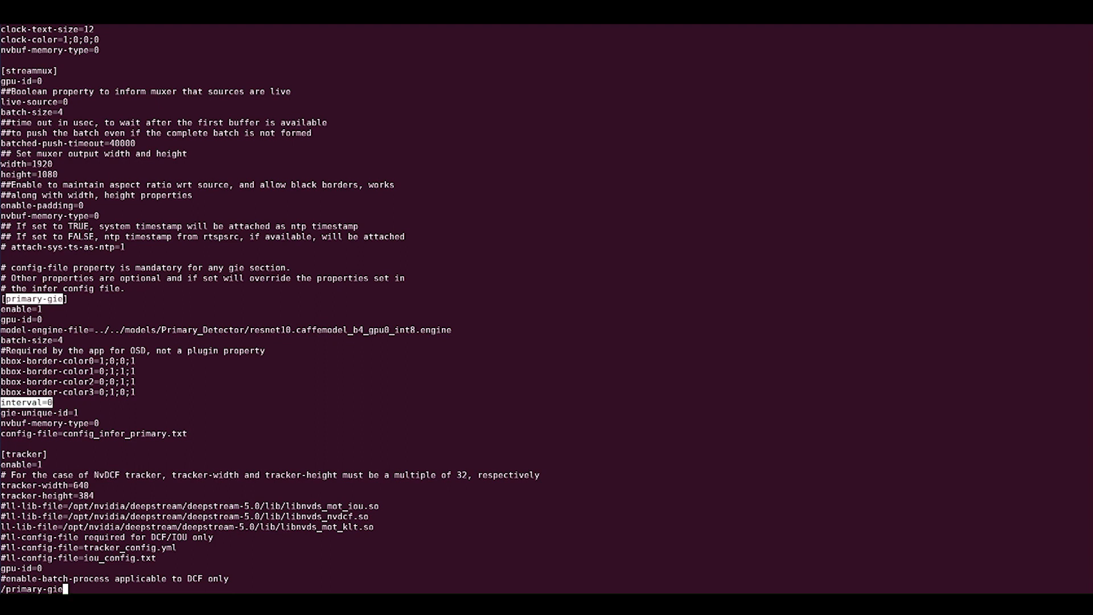
pyautogui.moveTo(63, 589)
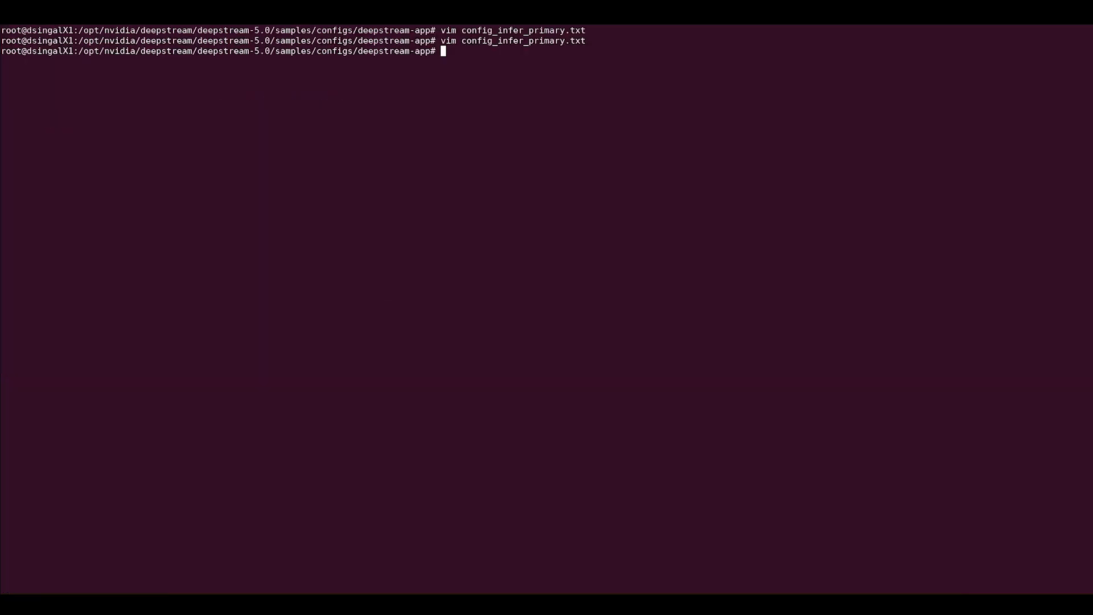
# - Load the DeepStream app config and search /tracker to reach the [tracker] section
pyautogui.press('Return')
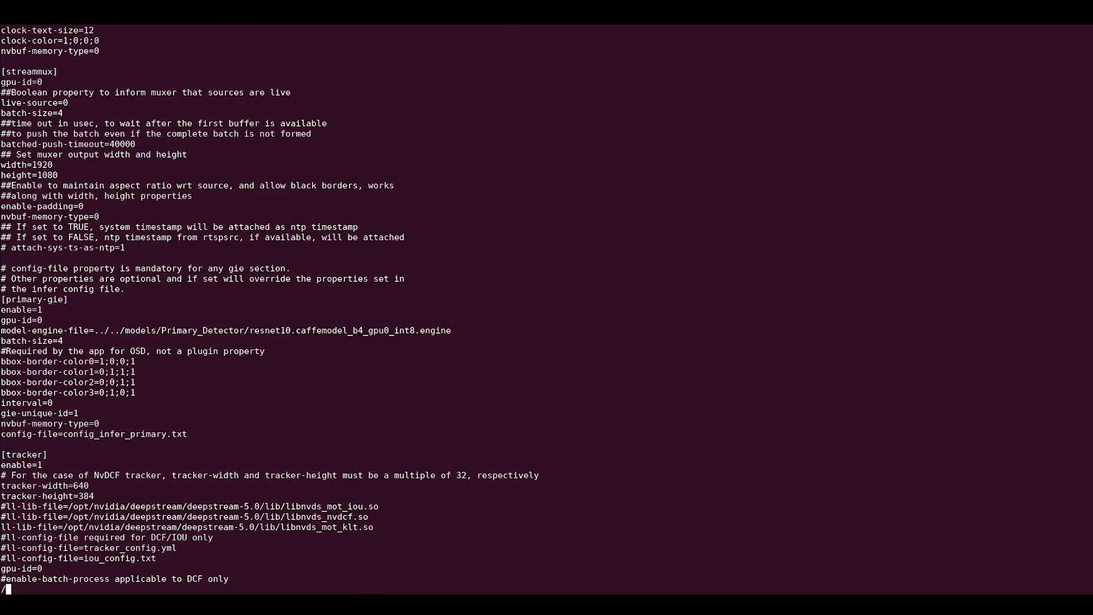
pyautogui.write('/tracker')
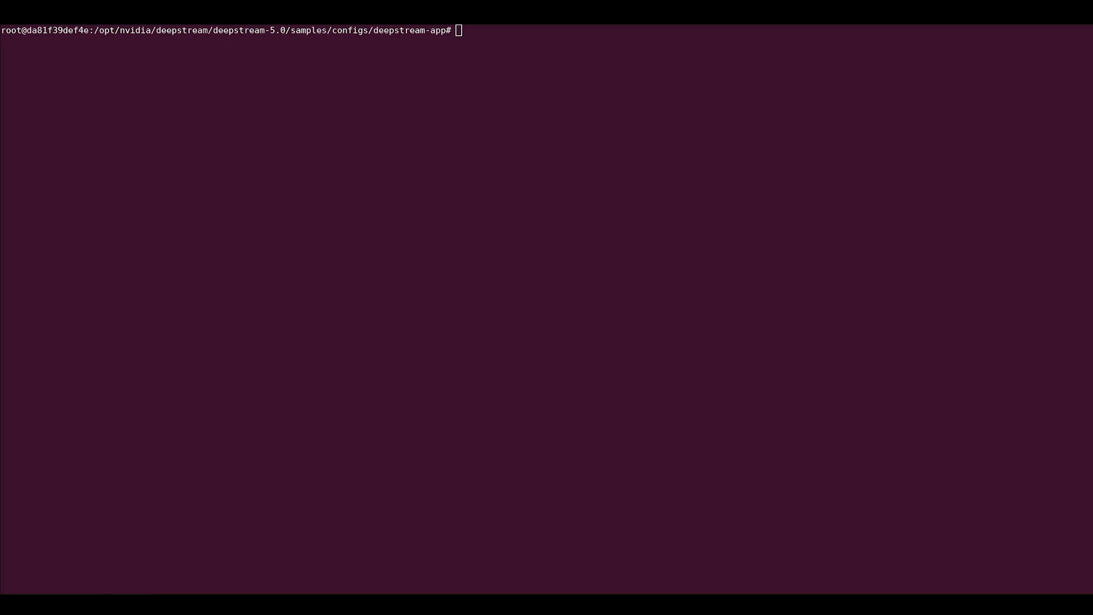
# - Load config_infer_primary.txt and search /network-mode to confirm network-mode=1 (INT8)
pyautogui.write('vim i')
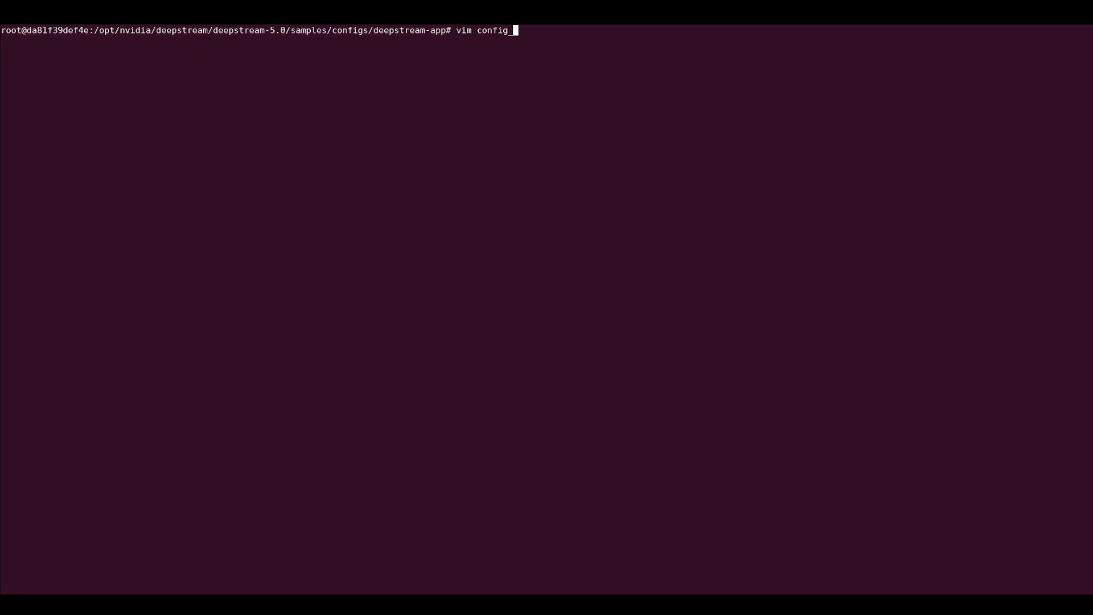
pyautogui.write('_infer_primary')
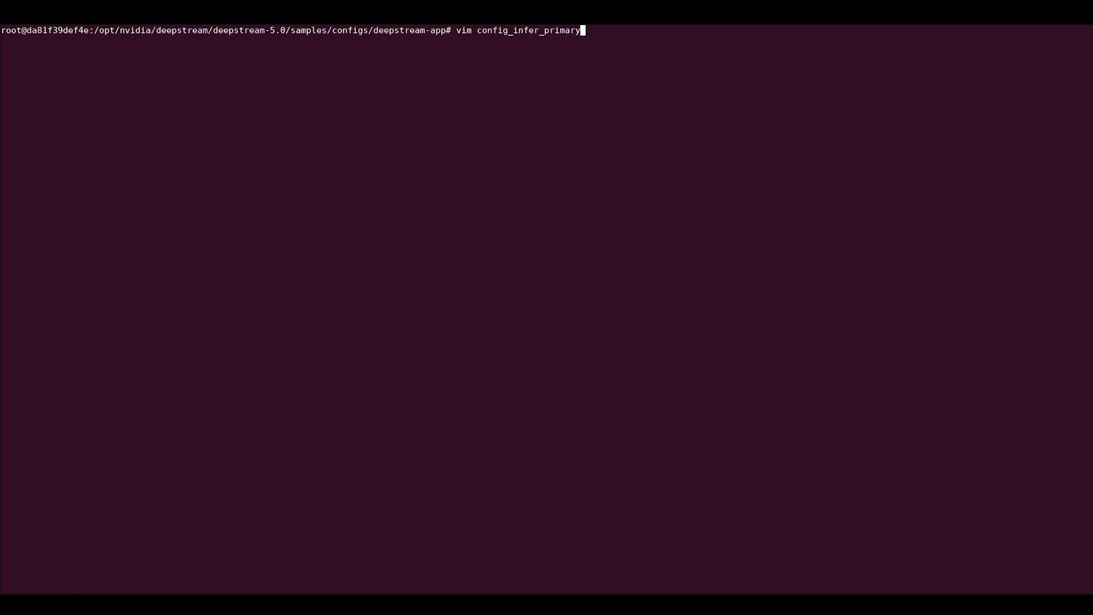
pyautogui.press('Return')
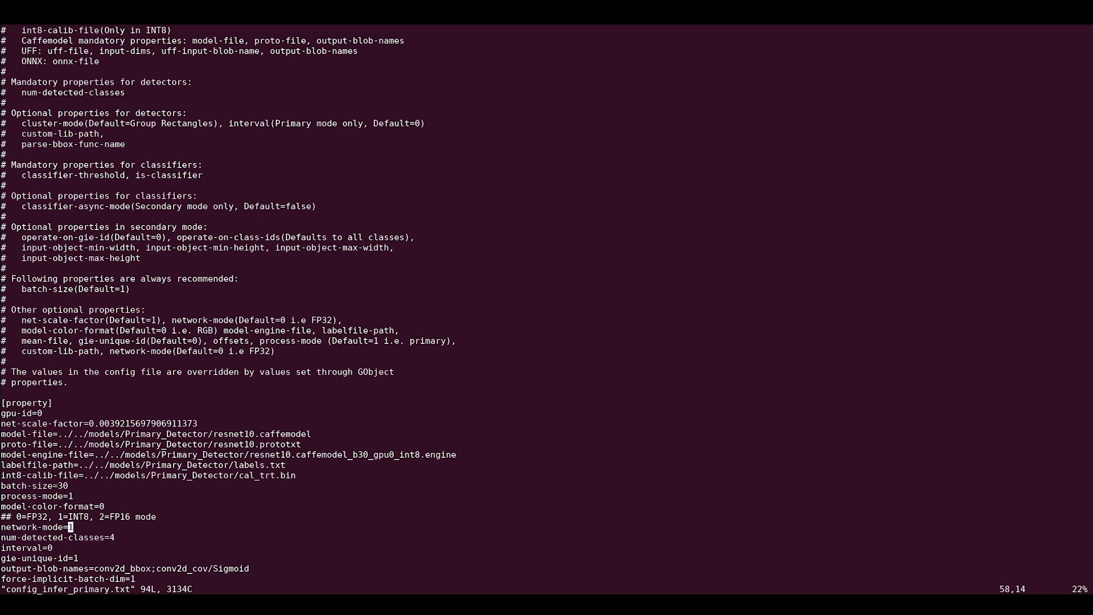
pyautogui.write('/network-')
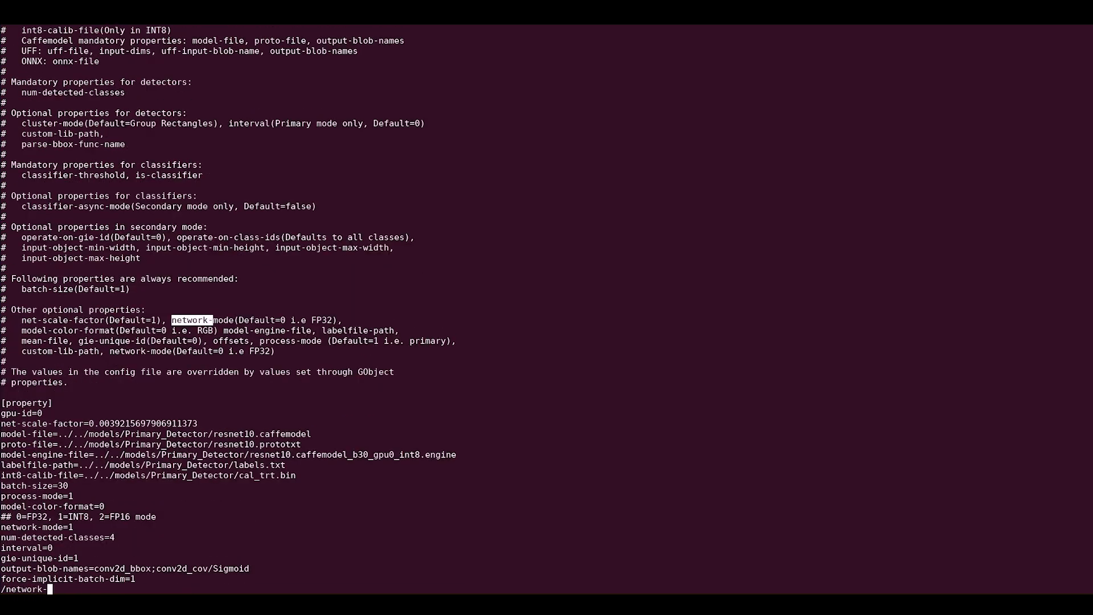
pyautogui.write('mode')
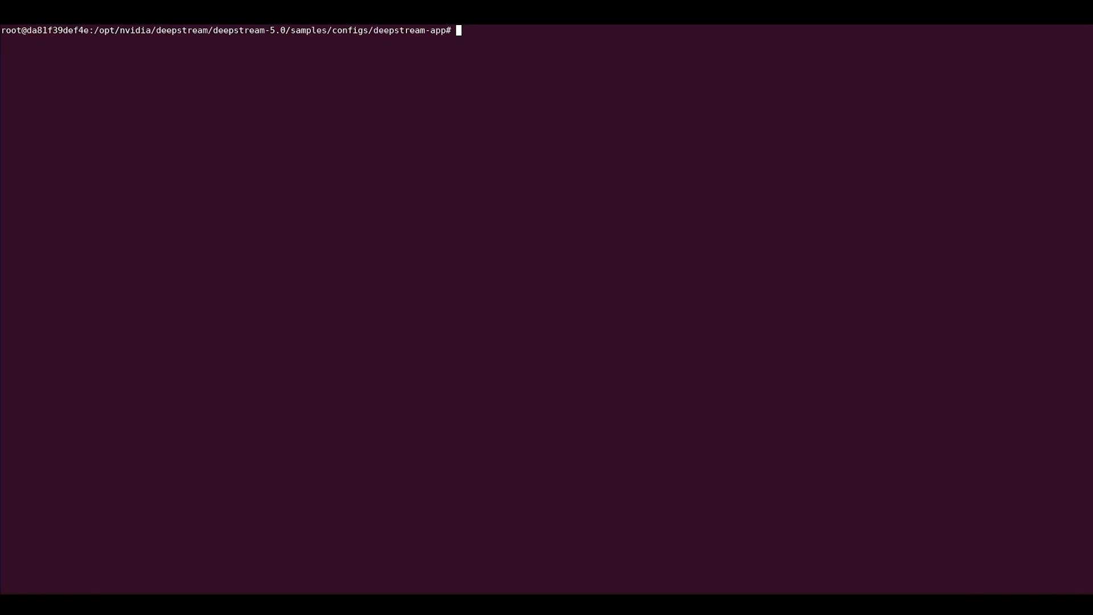
# - Load the source4 INT8 app config and search /secondary-gie to view its three SGIE sections
pyautogui.write('v')
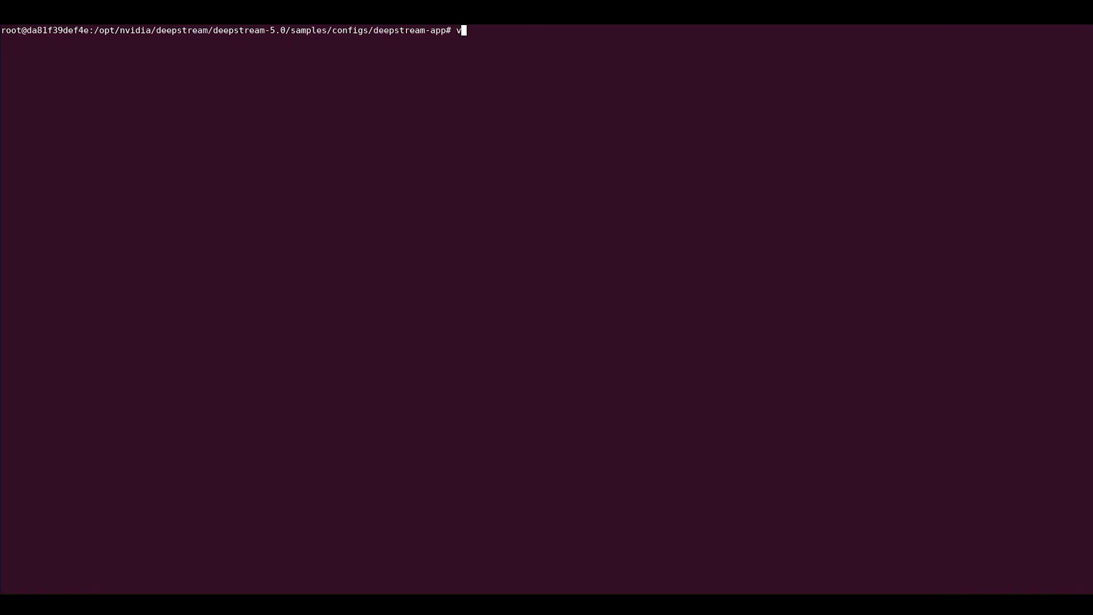
pyautogui.write('im source')
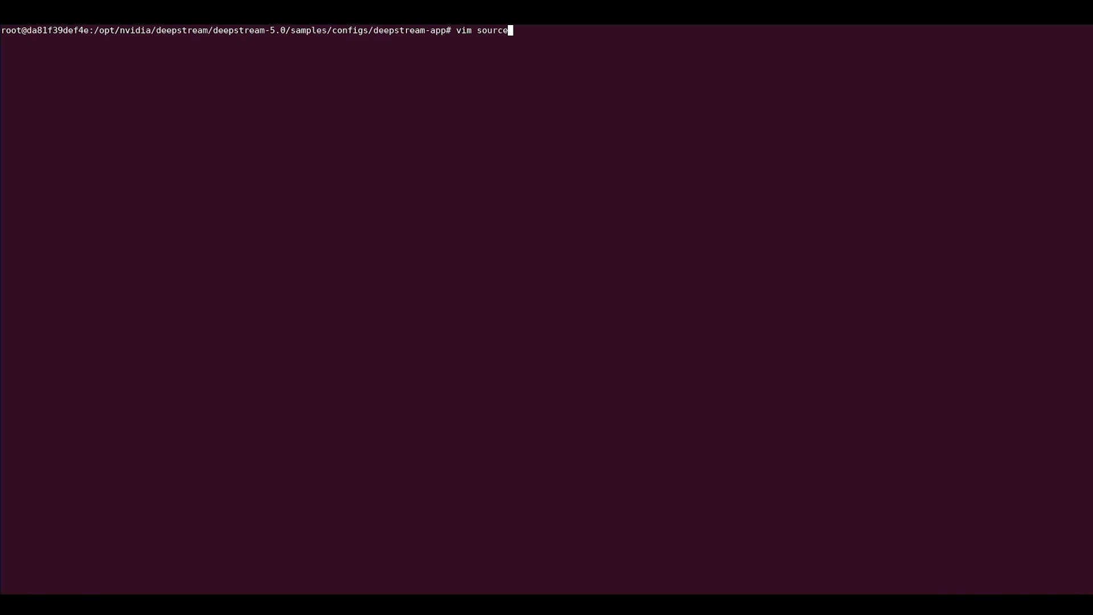
pyautogui.press('Return')
pyautogui.write('/secondary')
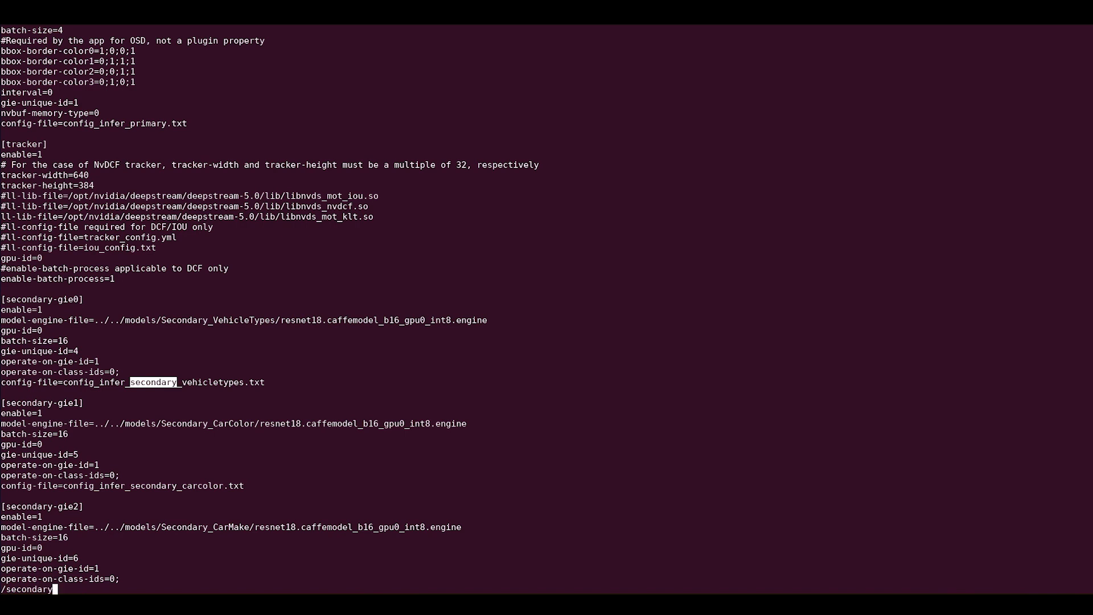
pyautogui.write('-gie')
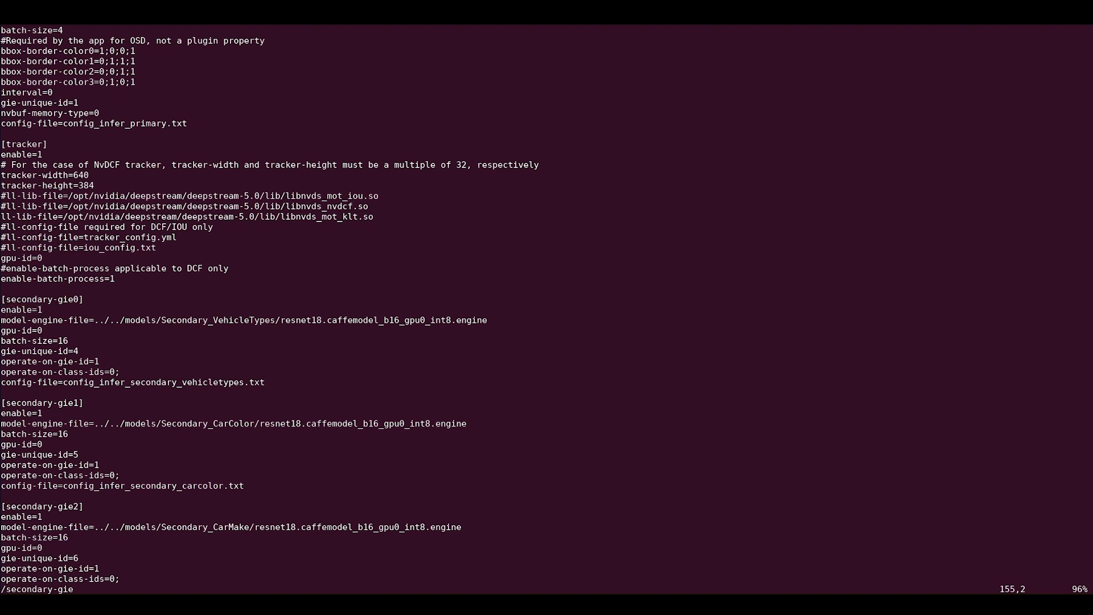
pyautogui.rightClick(164, 383)
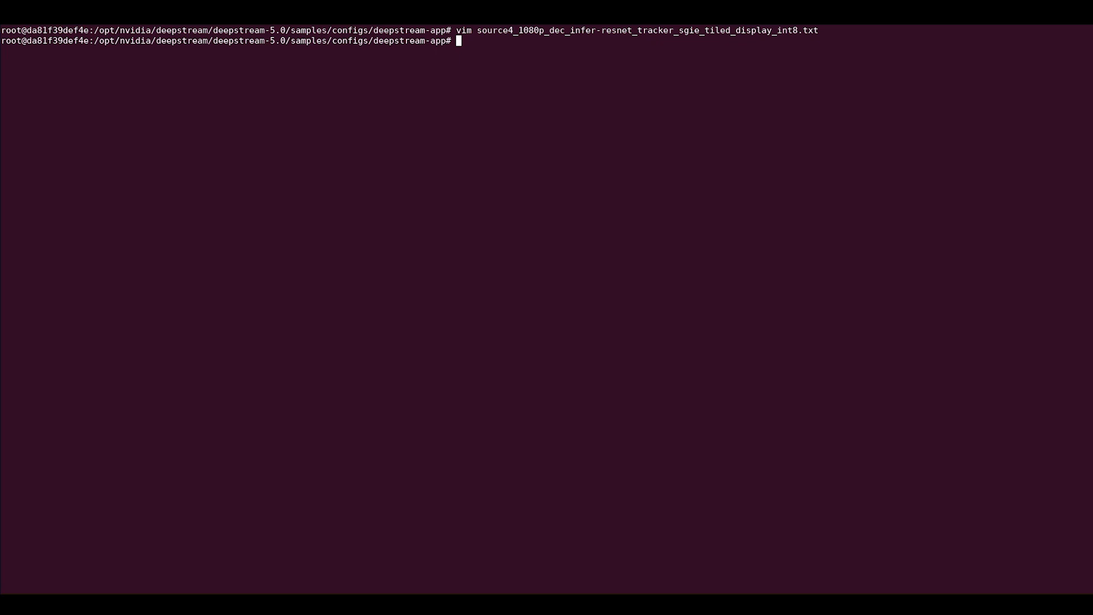
# - Load config_infer_secondary_vehicletypes.txt and scroll to its input-object size properties
pyautogui.write('vim')
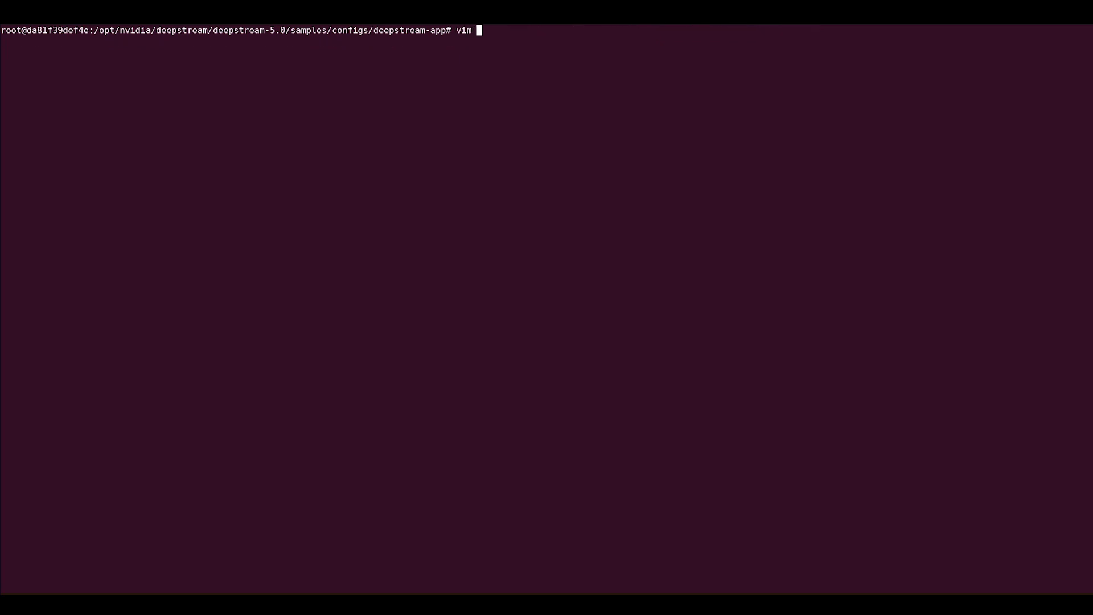
pyautogui.press('Return')
pyautogui.write('/input-object')
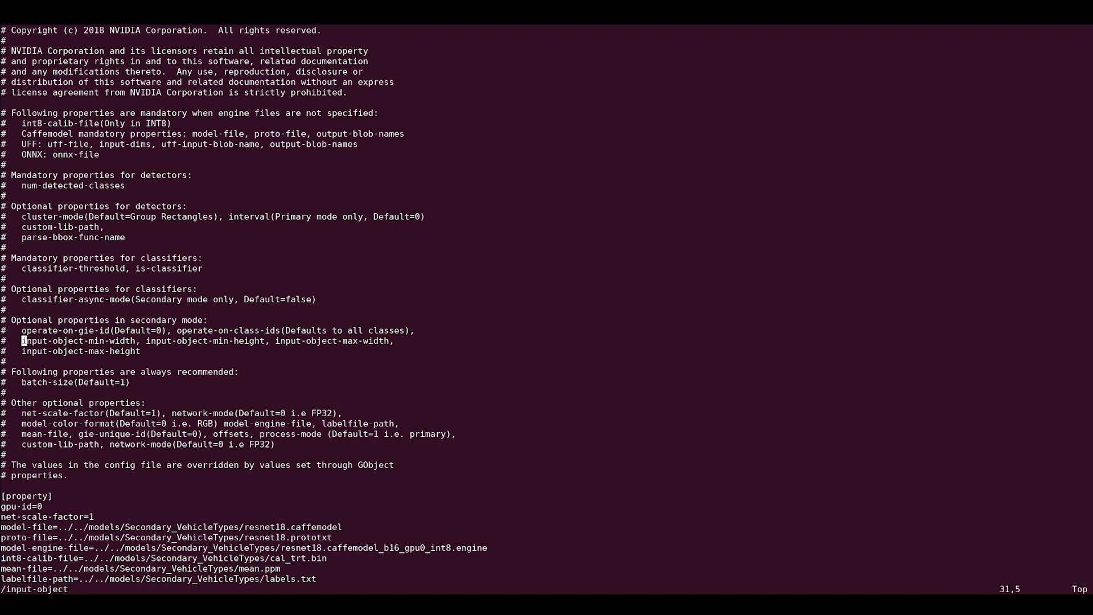
pyautogui.scroll(-3)
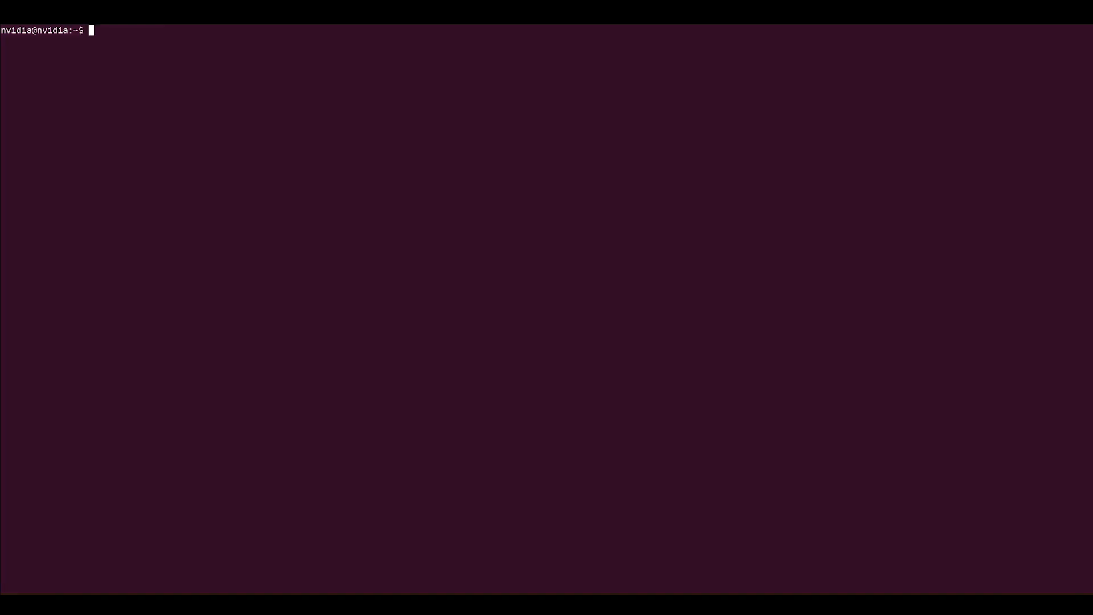
# - Run tegrastats to start monitoring the board's utilization
pyautogui.write('tegras')
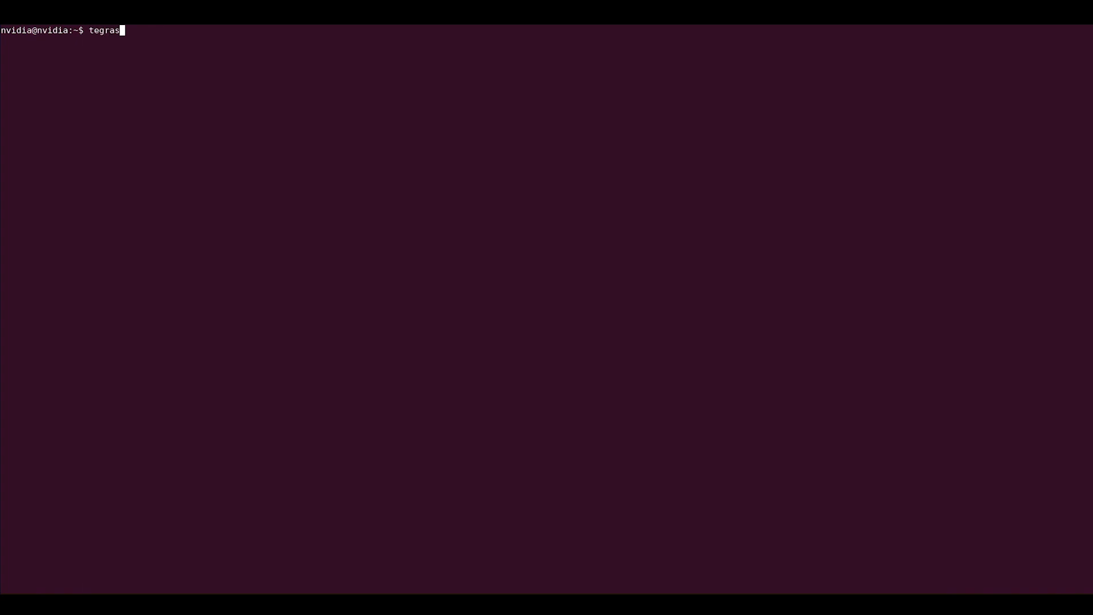
pyautogui.write('tats')
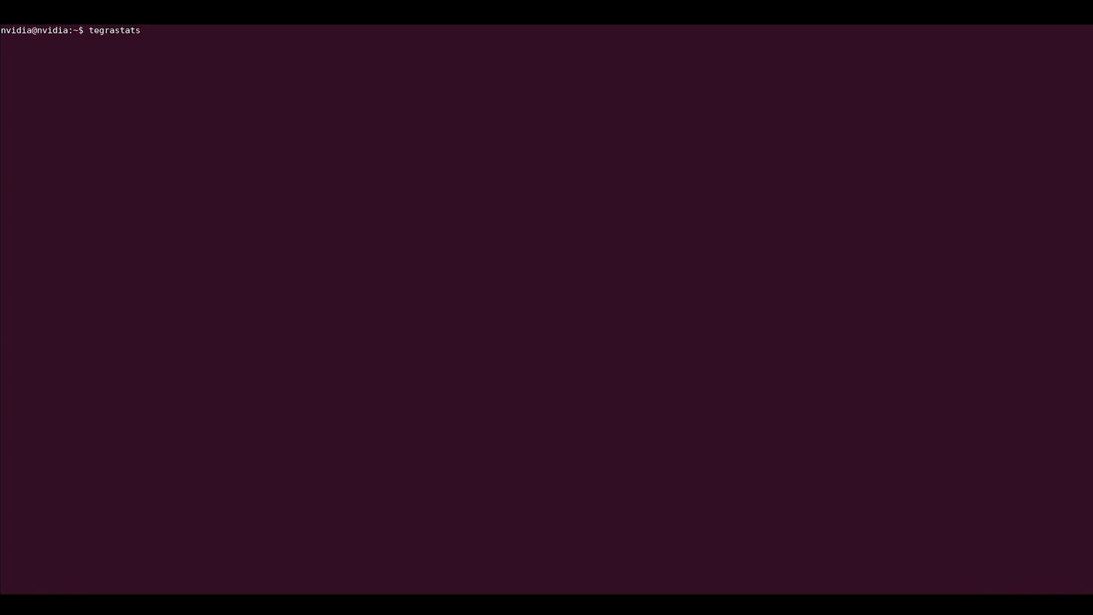
pyautogui.press('Return')
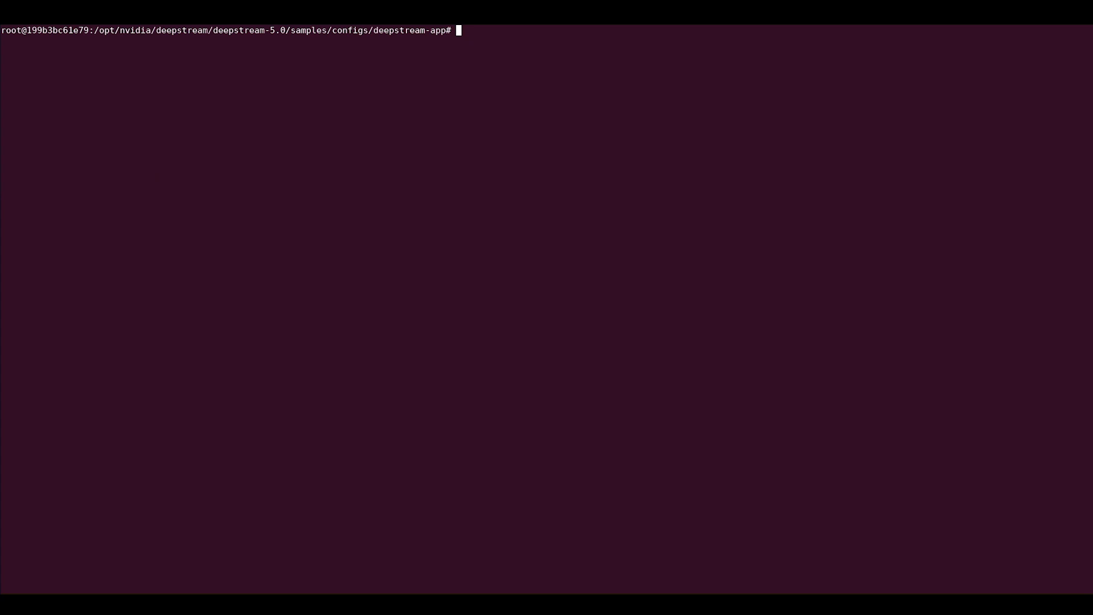
# - Run nvidia-smi to report the RTX GPU at 78% utilization with 616MiB used
pyautogui.write('nvidia-smi')
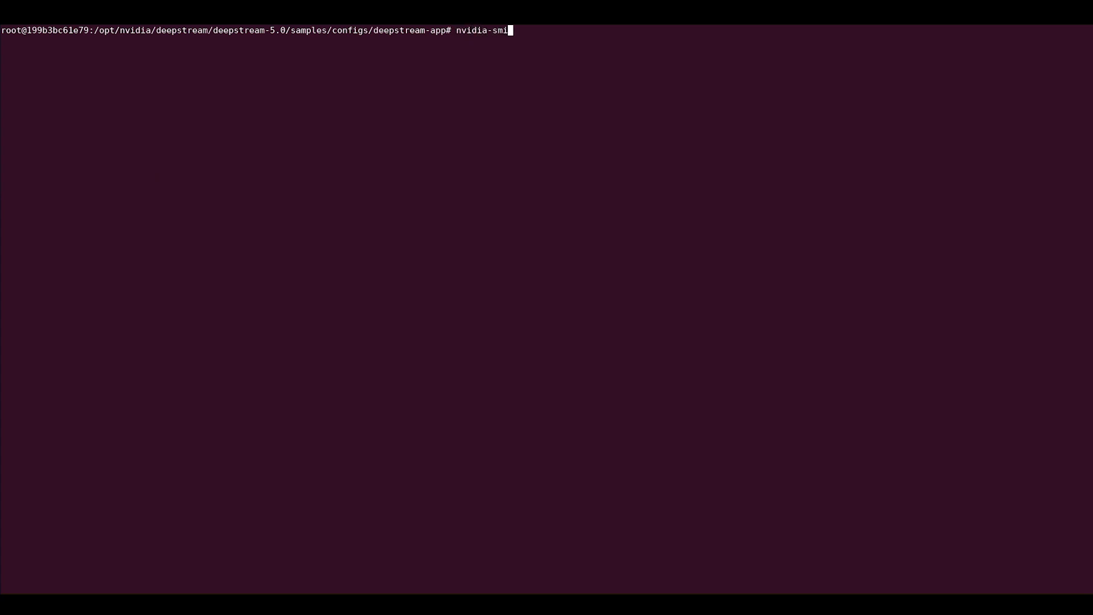
pyautogui.press('Return')
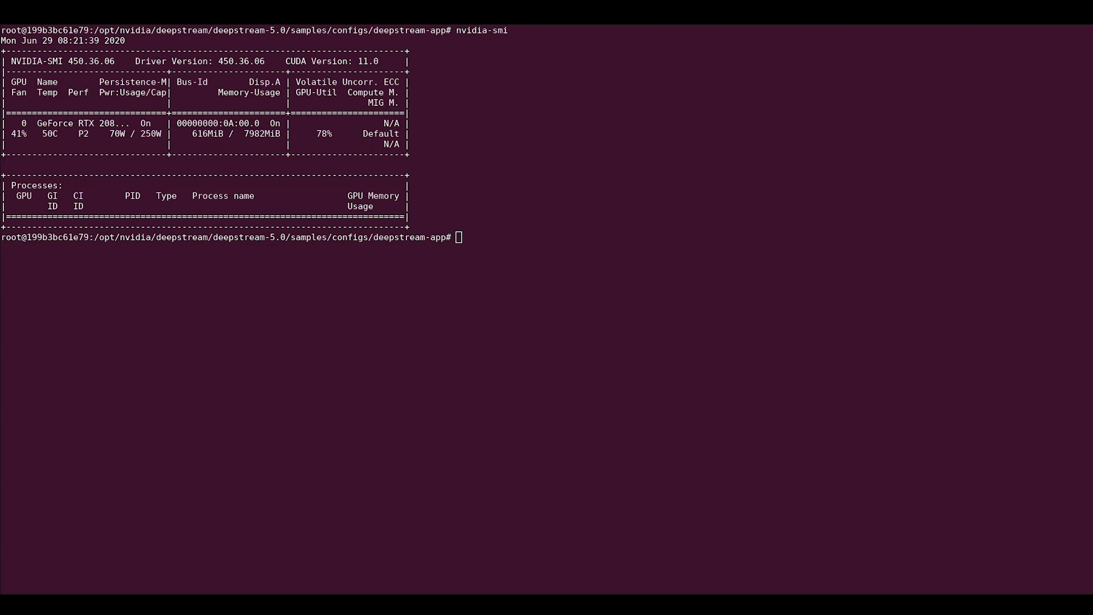
# - Change directory up three levels and into sources/apps/sample_apps/deepstream-app
pyautogui.write('c')
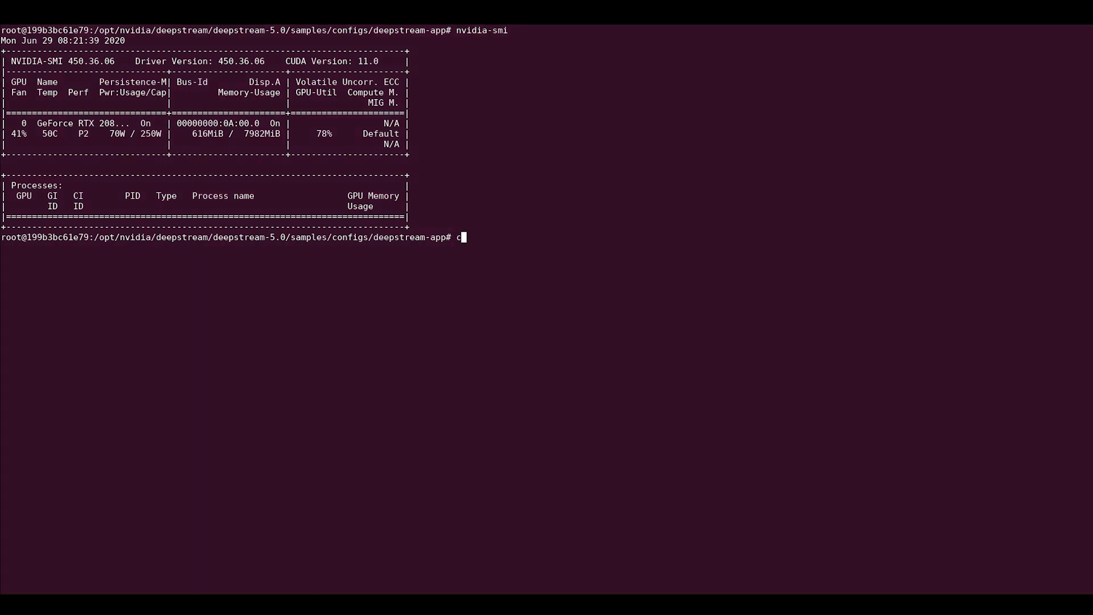
pyautogui.write('d ../../../')
pyautogui.write('cd sourc')
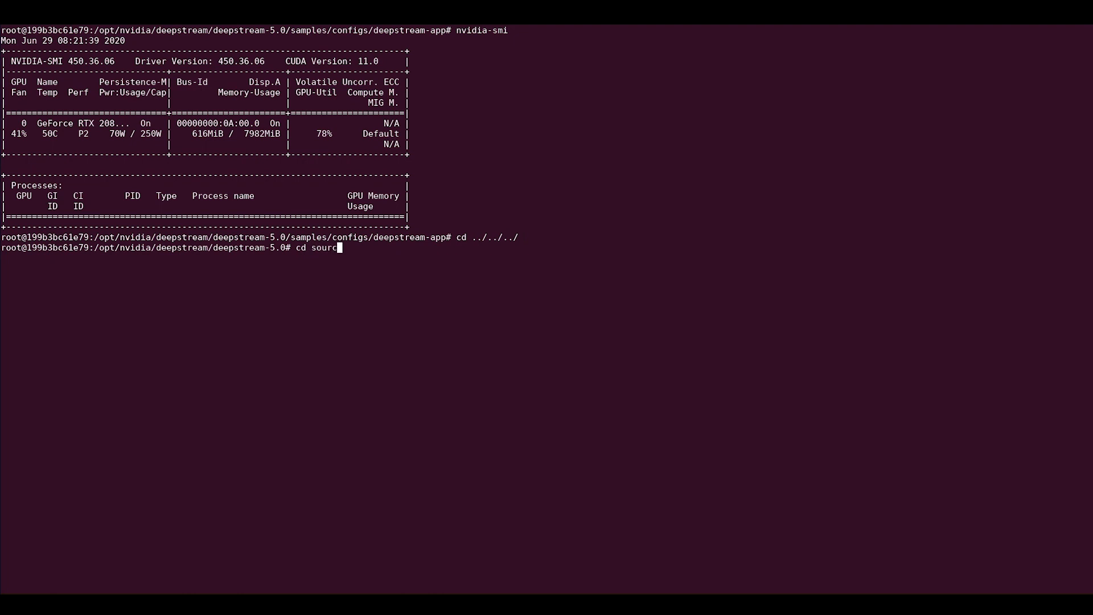
pyautogui.write('es/apps/')
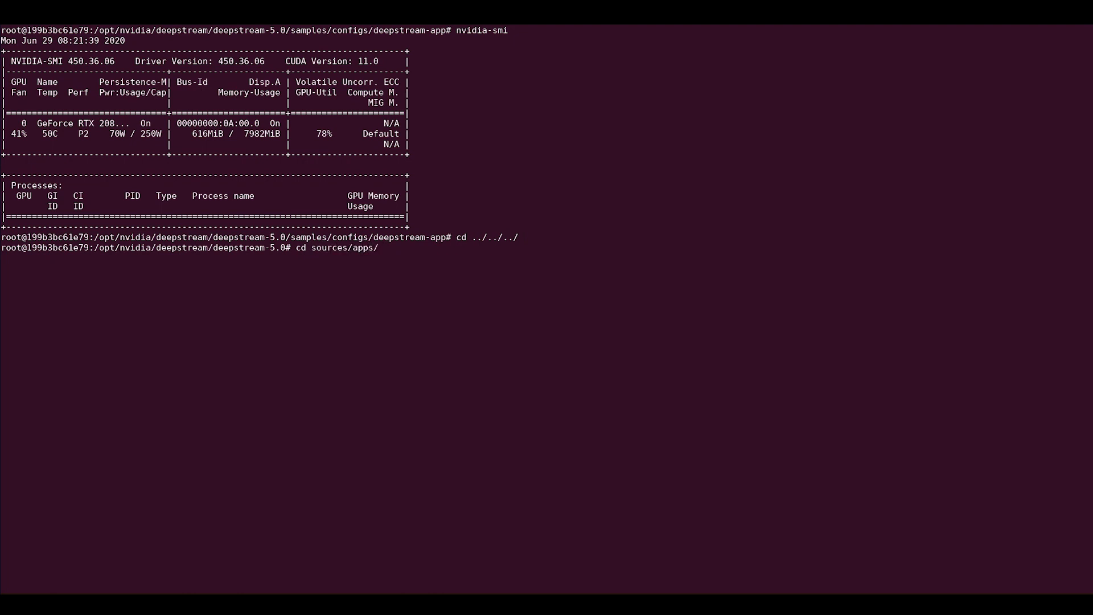
pyautogui.write('sample_apps/deepstream-')
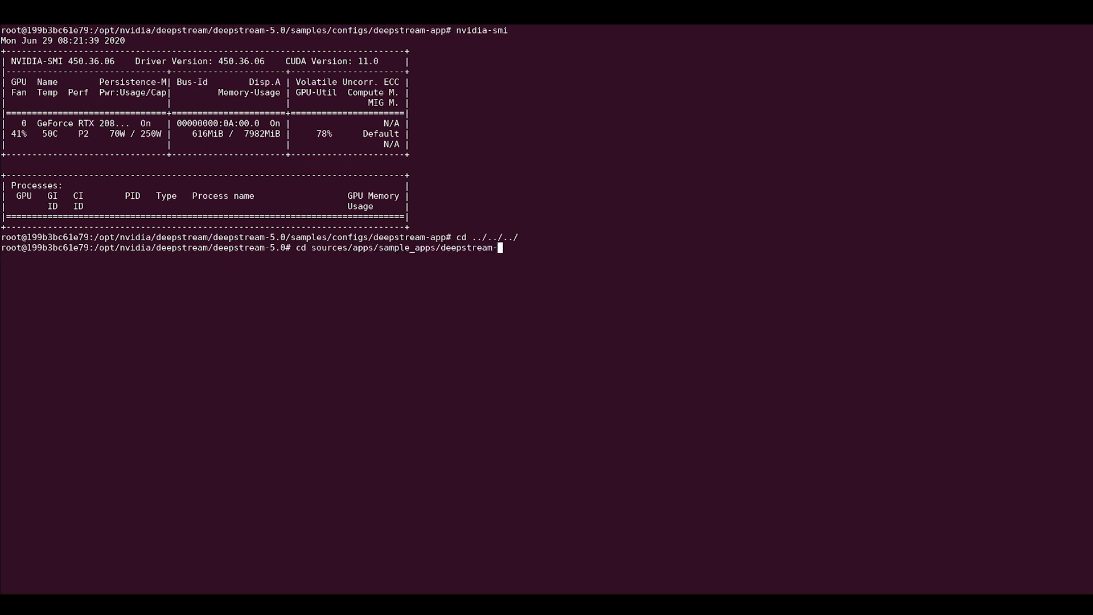
pyautogui.press('Return')
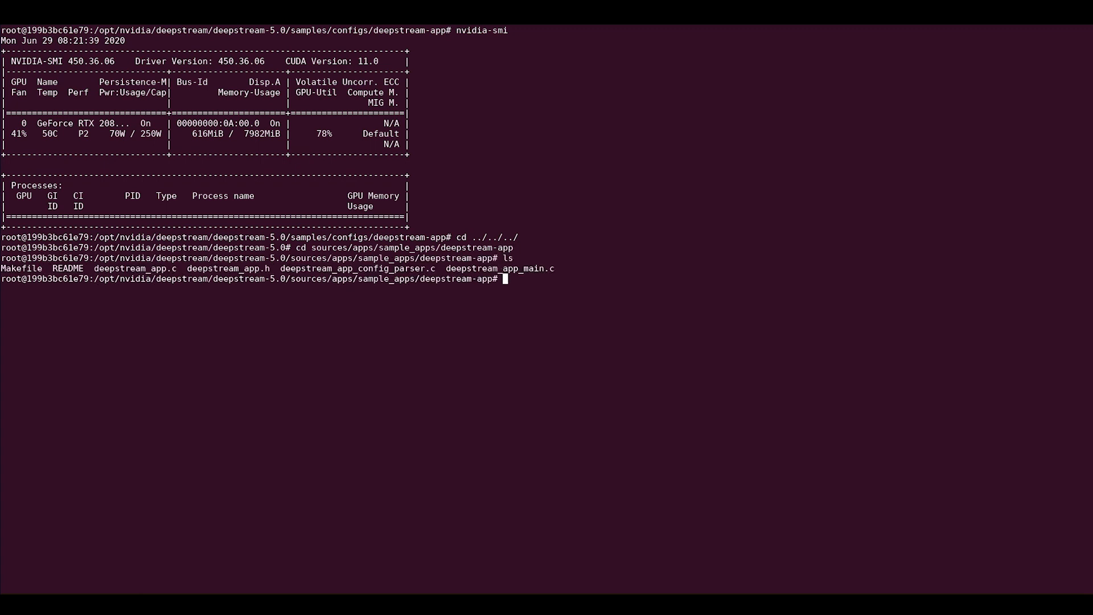